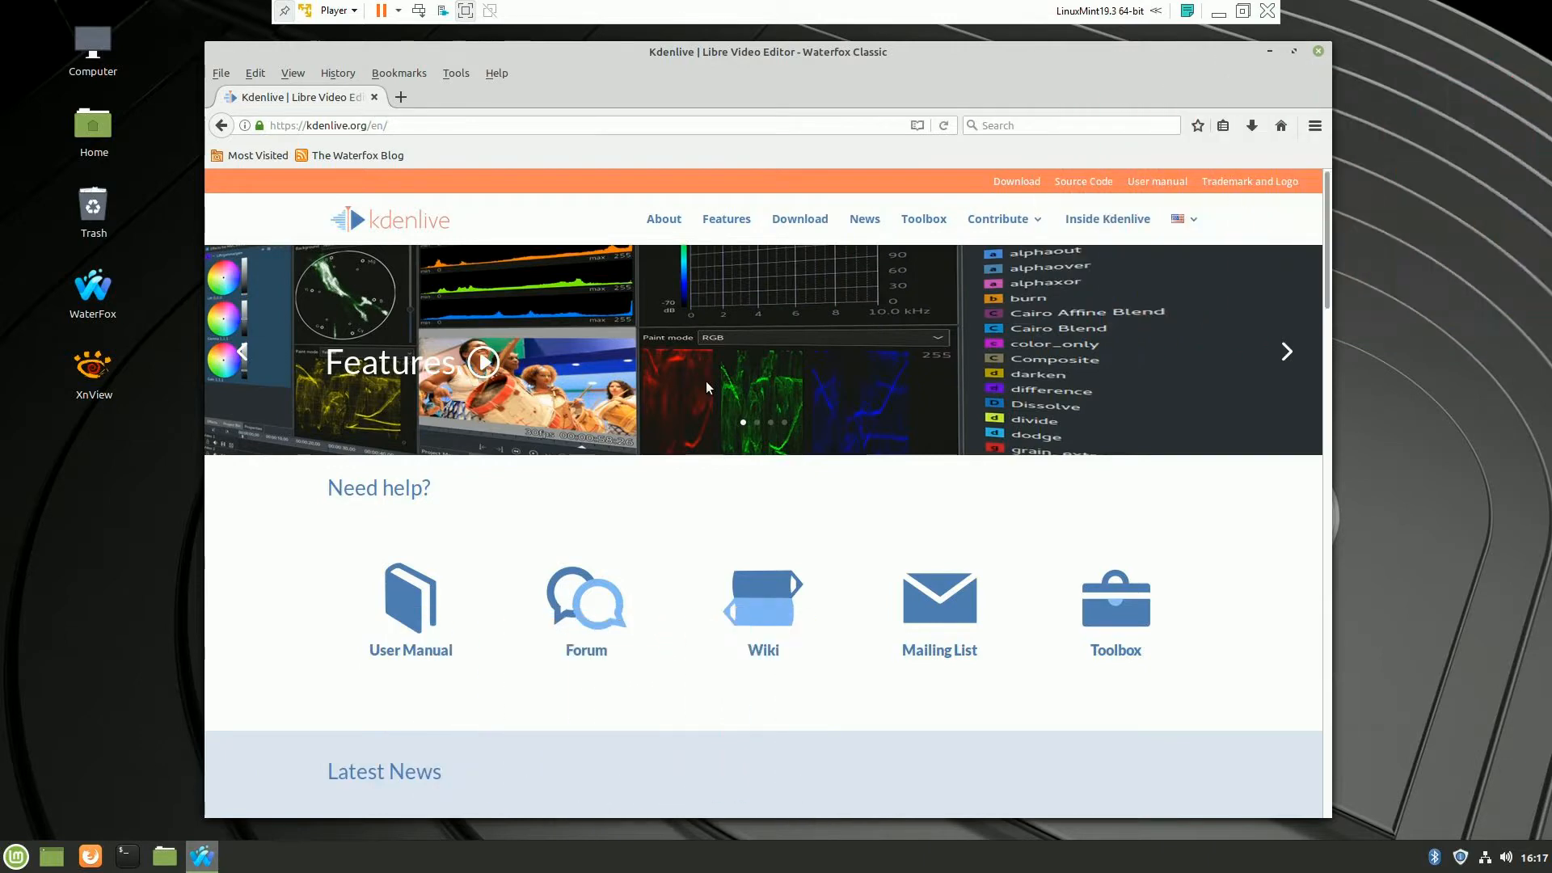
# - Open Kdenlive's download page in a new tab and follow the Ubuntu/Linux Mint PPA link to Launchpad
pyautogui.click(1317, 51)
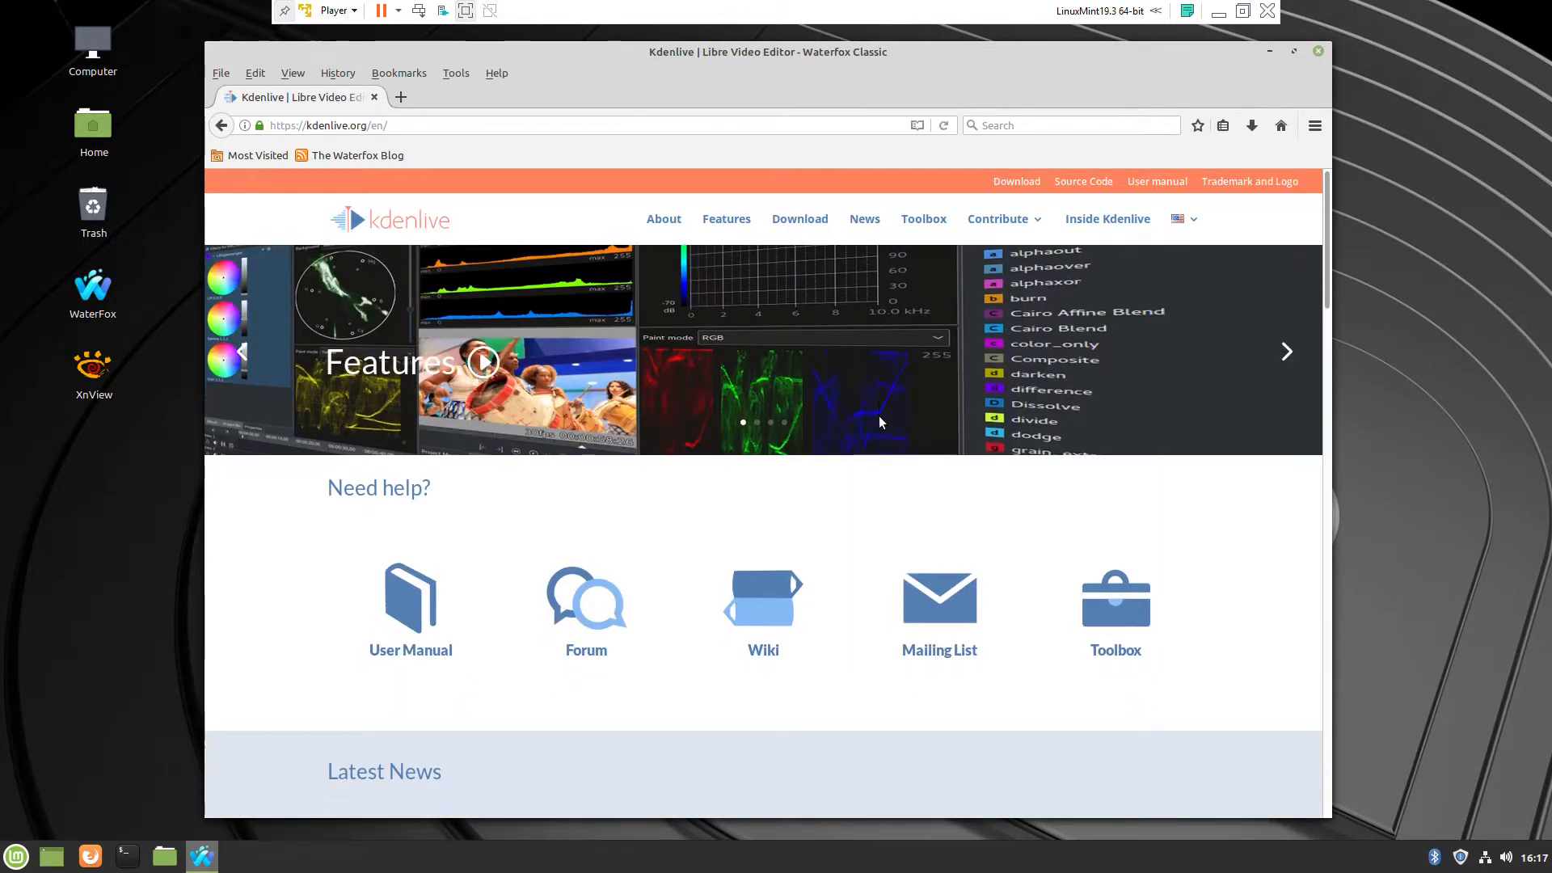
pyautogui.moveTo(454, 360)
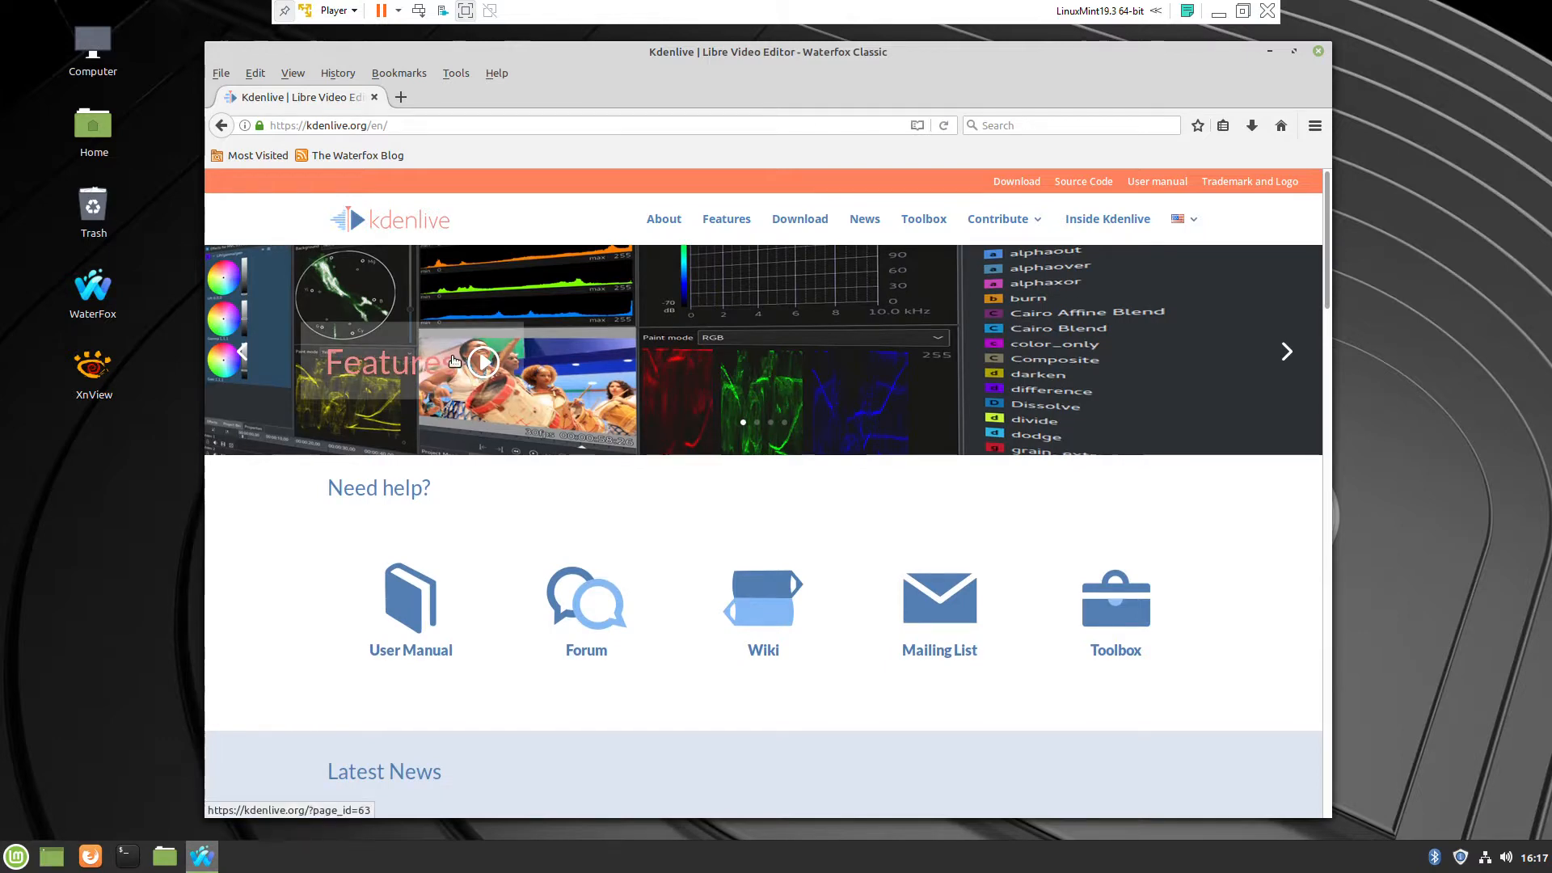
pyautogui.scroll(-3)
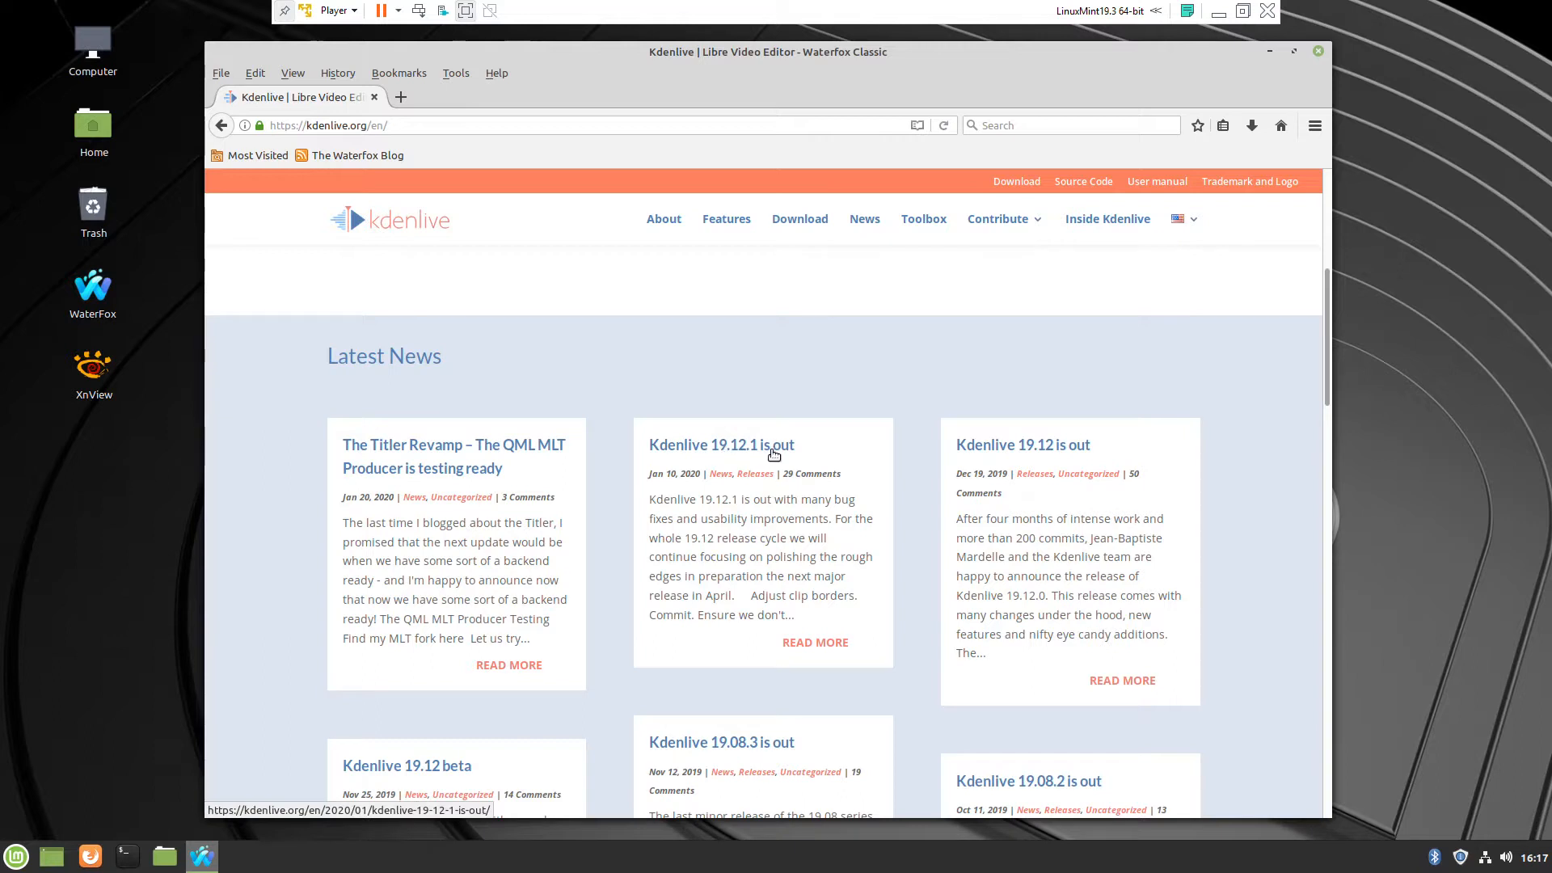
pyautogui.rightClick(799, 219)
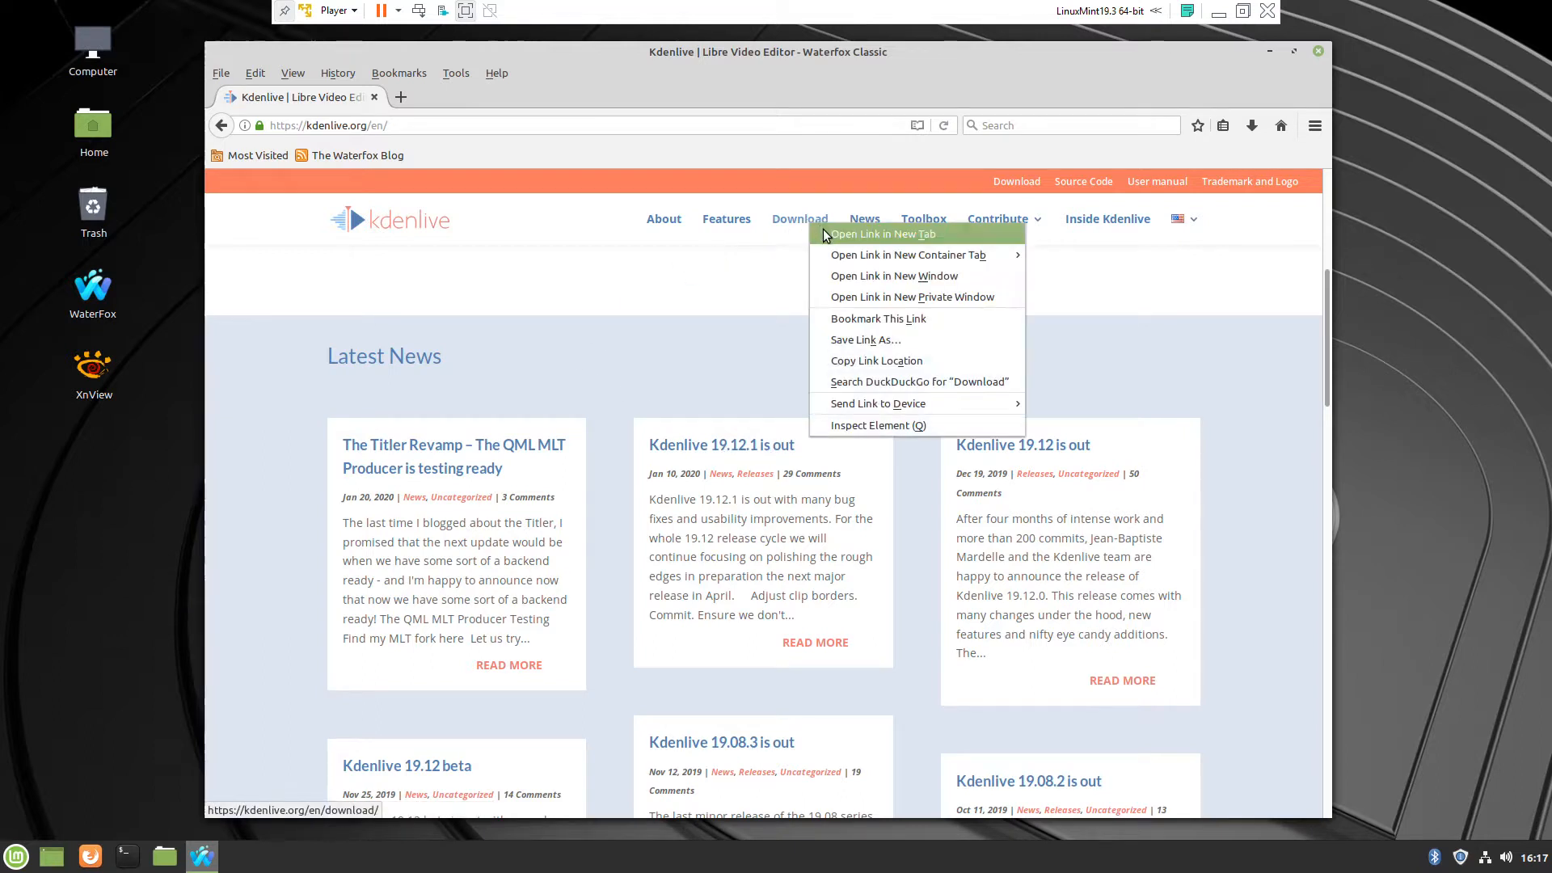
pyautogui.click(880, 233)
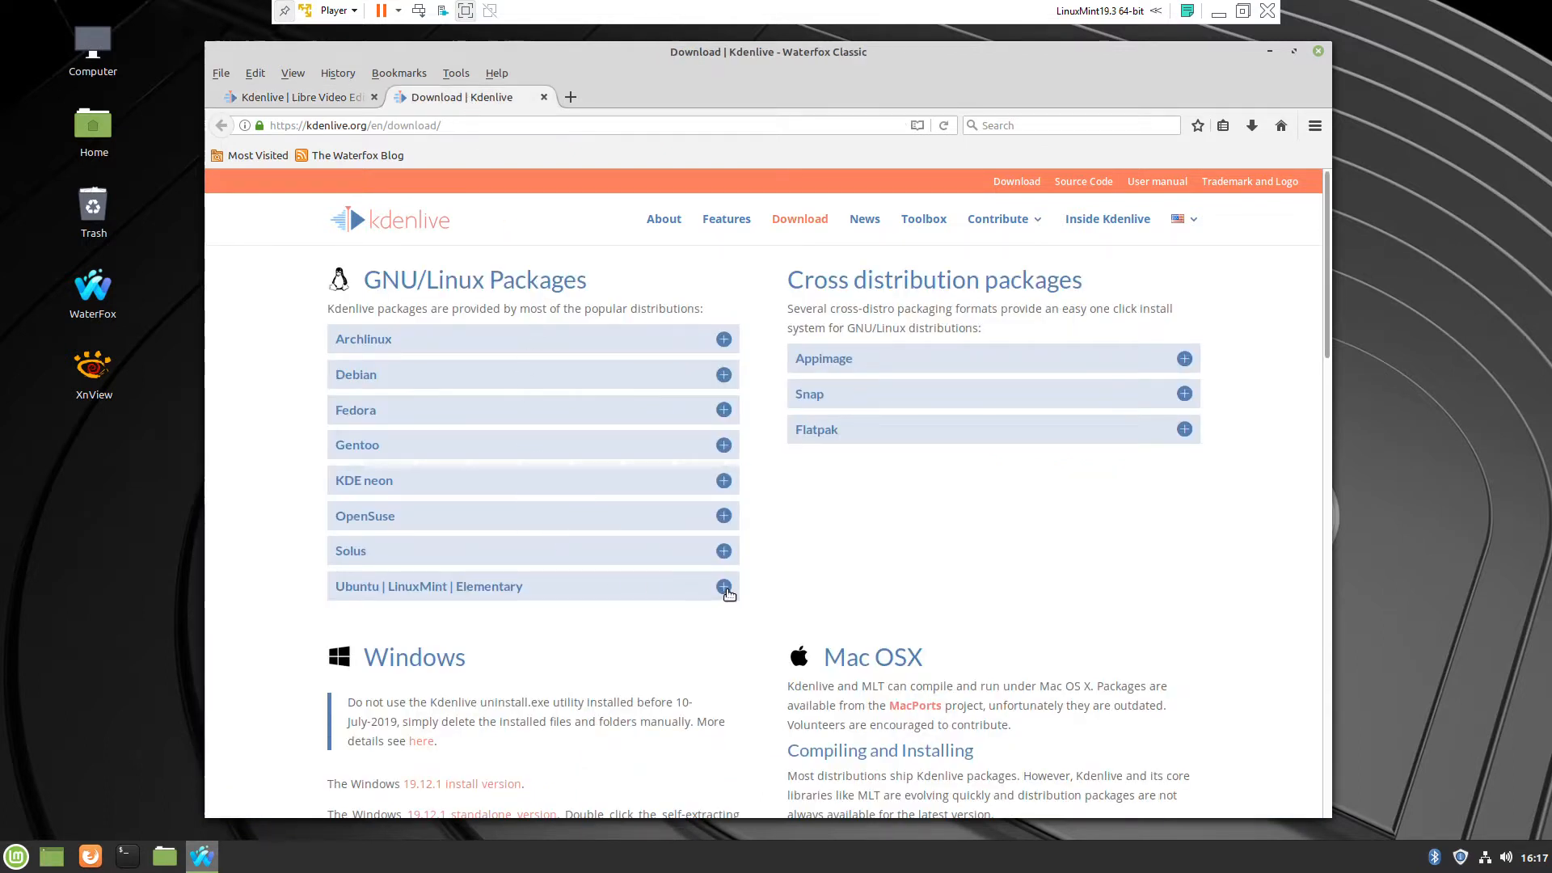
pyautogui.click(724, 586)
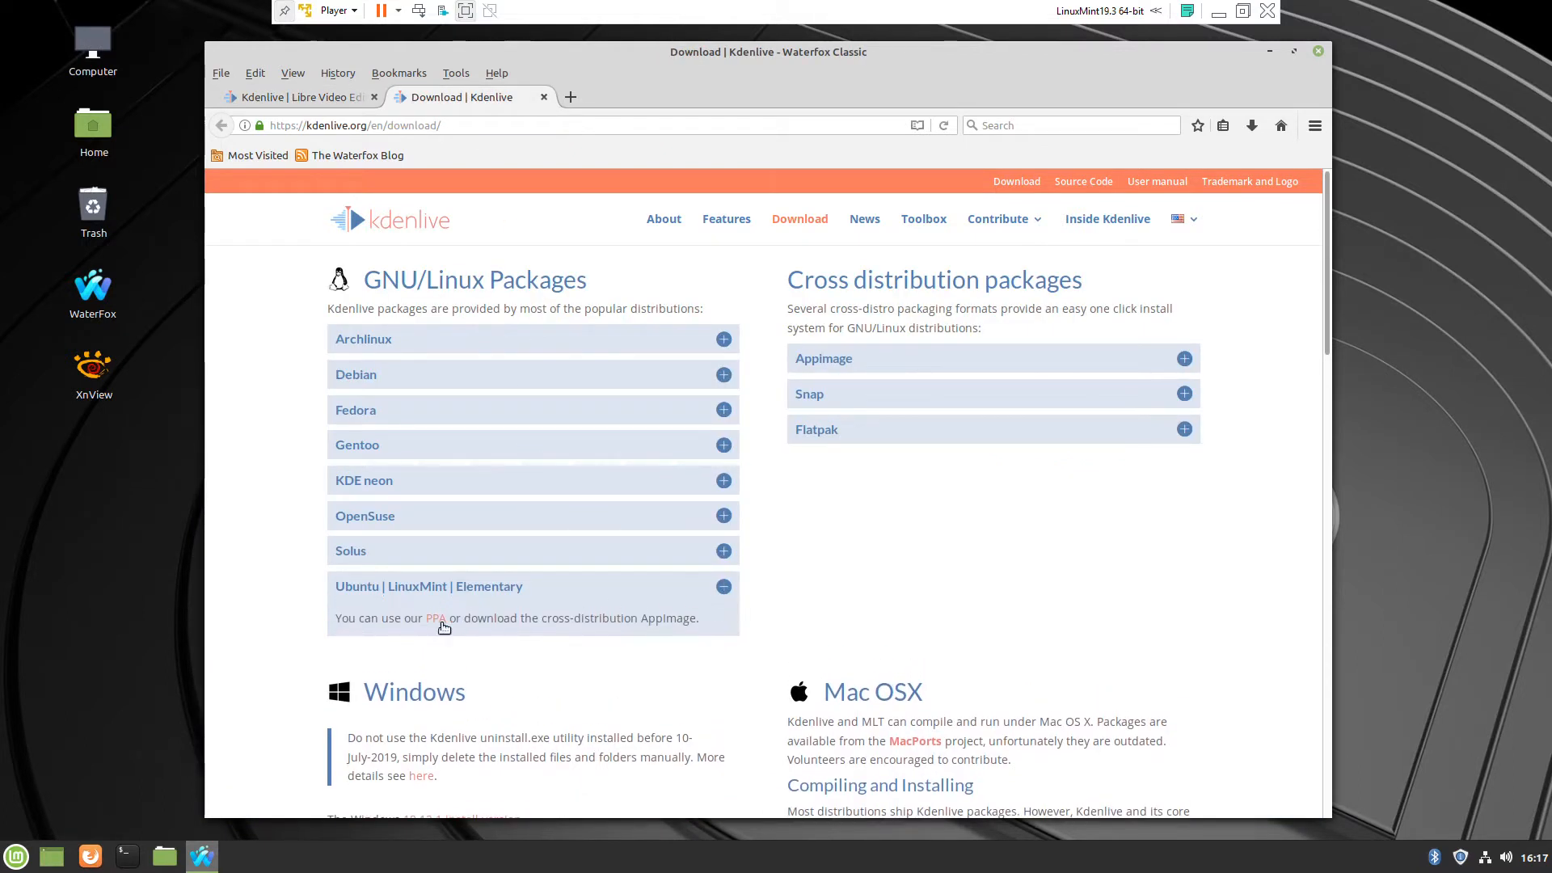
pyautogui.click(436, 618)
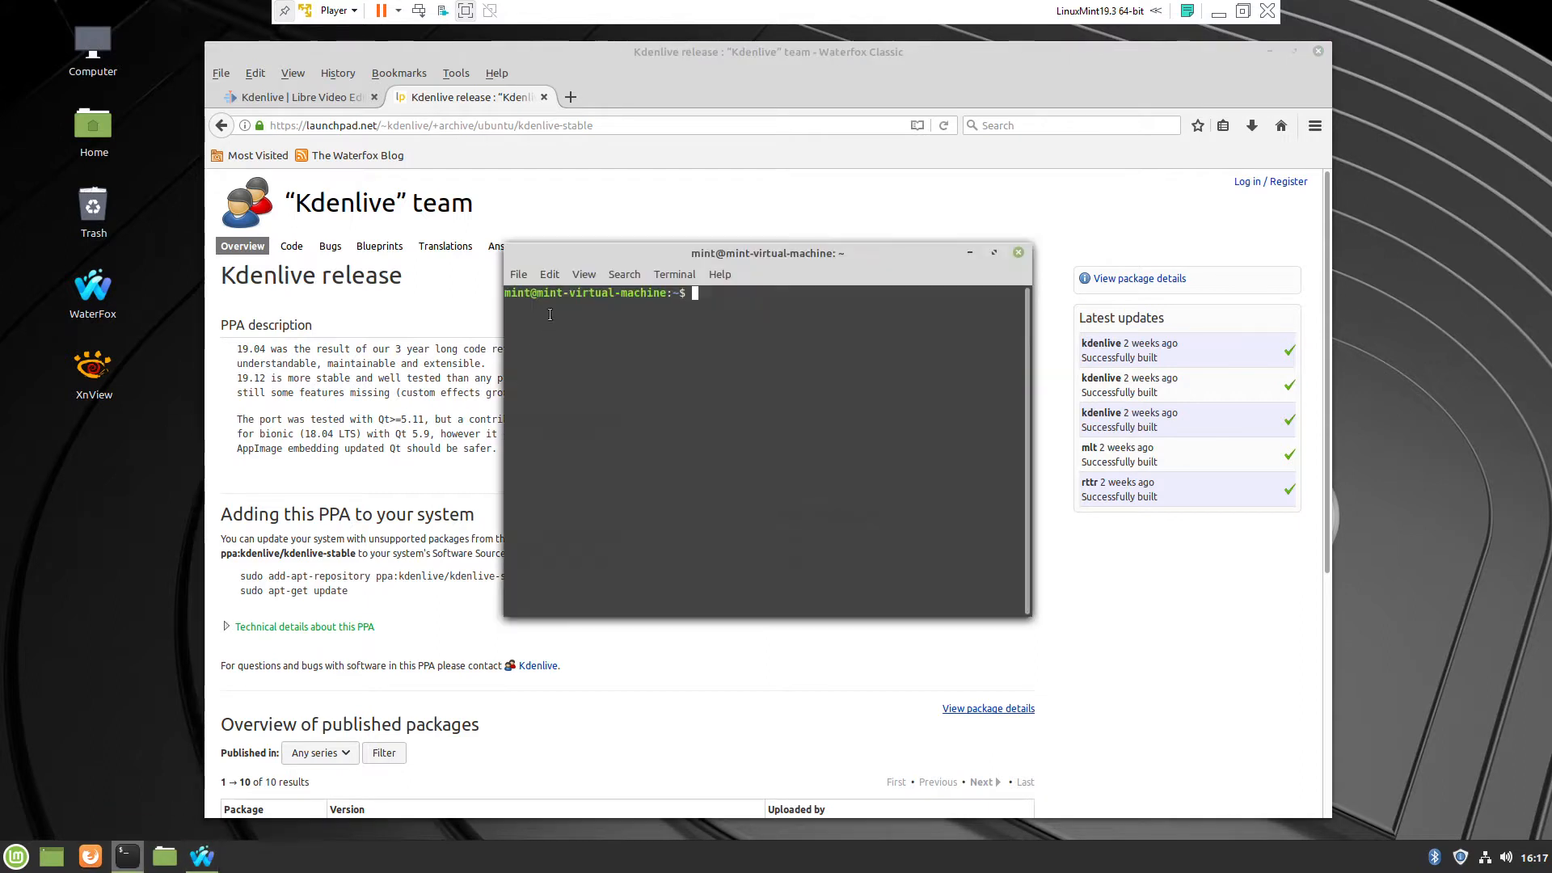
# - Add the ppa:kdenlive/kdenlive-stable repository with sudo add-apt-repository and refresh the package lists
pyautogui.moveTo(768, 252); pyautogui.dragTo(1248, 405)
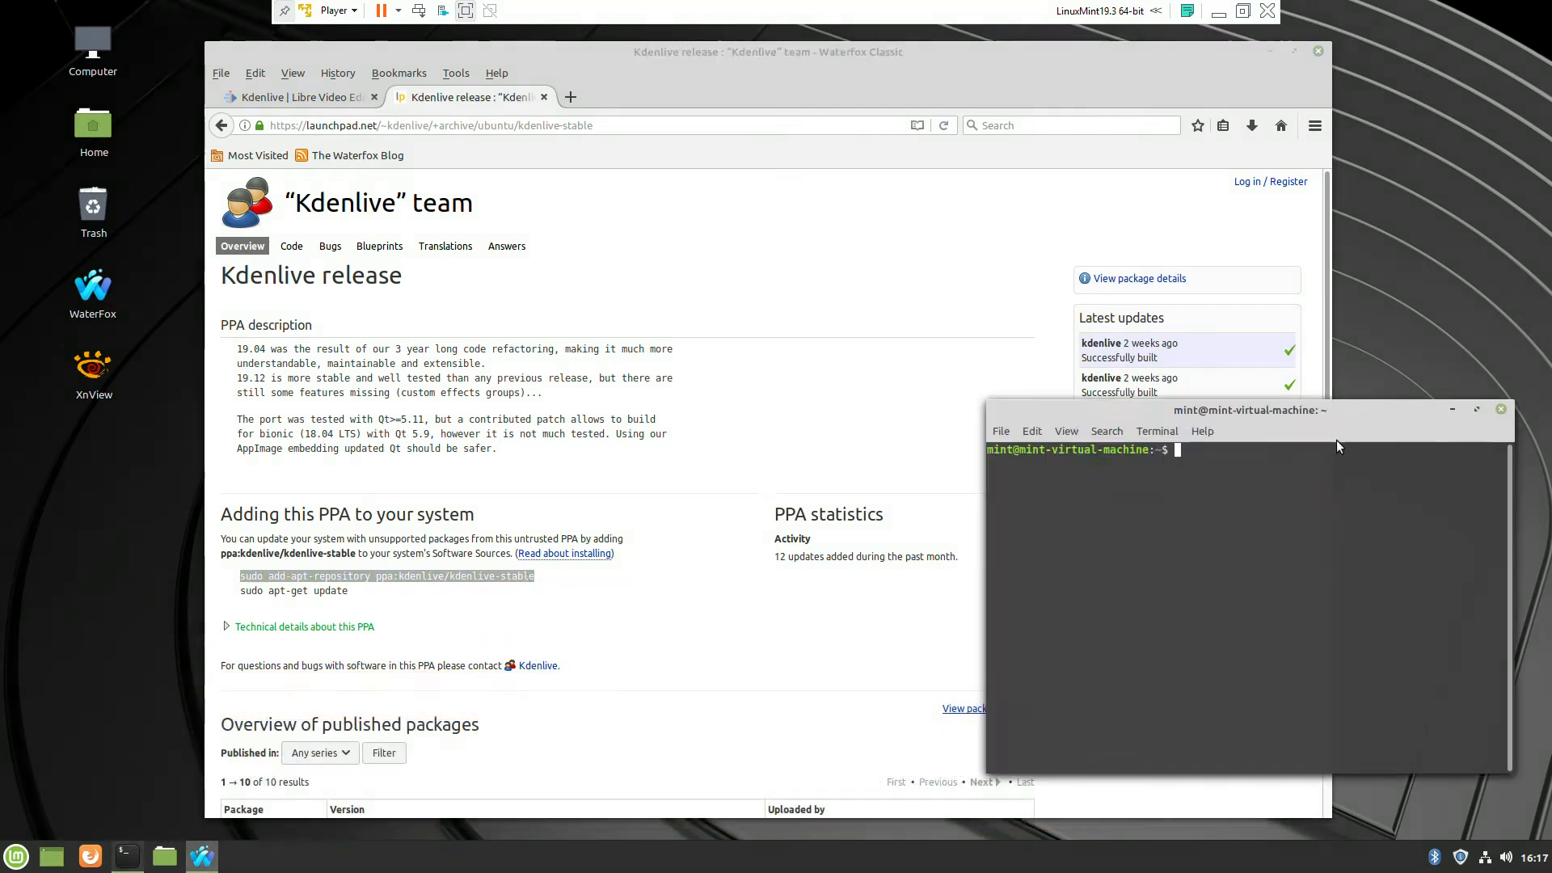
pyautogui.write('sudo add-apt-repository ppa:kdenlive/kdenlive-stable')
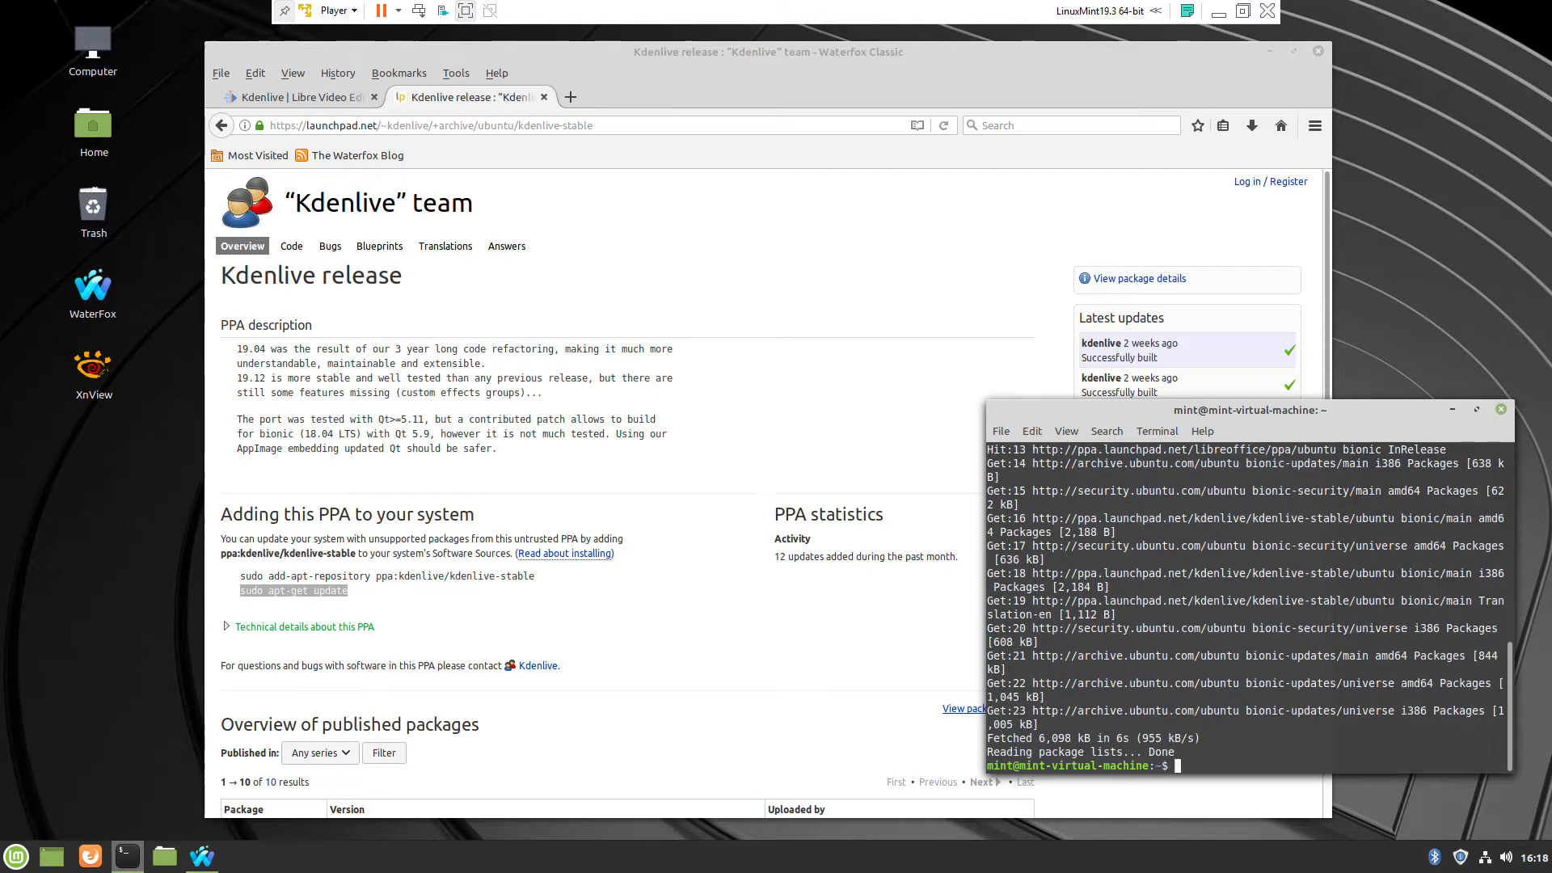
pyautogui.click(15, 856)
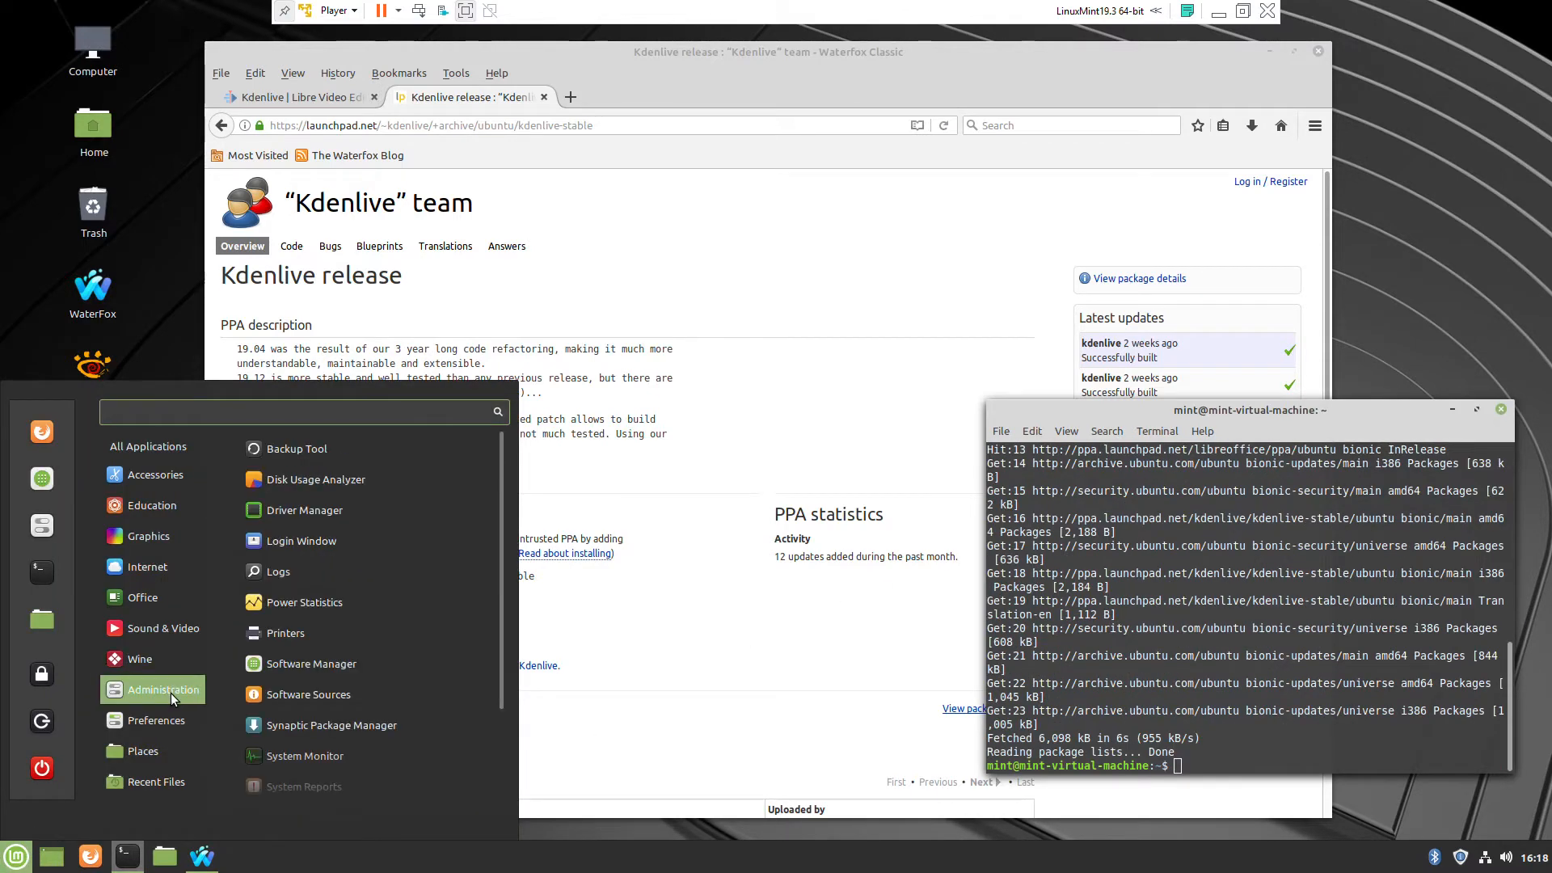
# - Search 'kden' in Software Manager's Sound and video category, find no packages, and close it
pyautogui.click(301, 665)
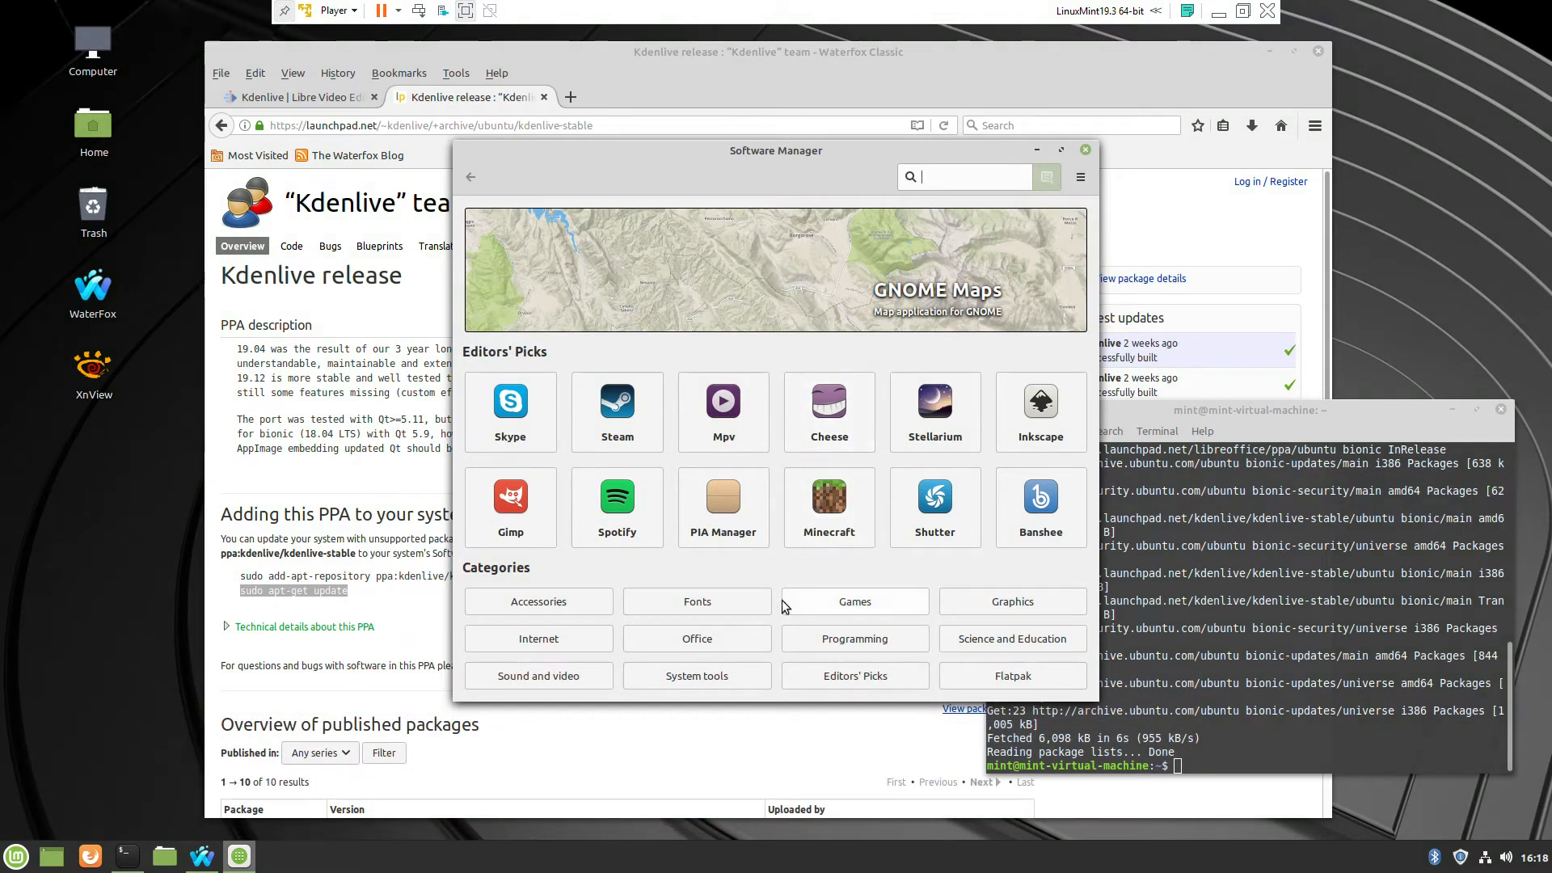
pyautogui.moveTo(624, 674)
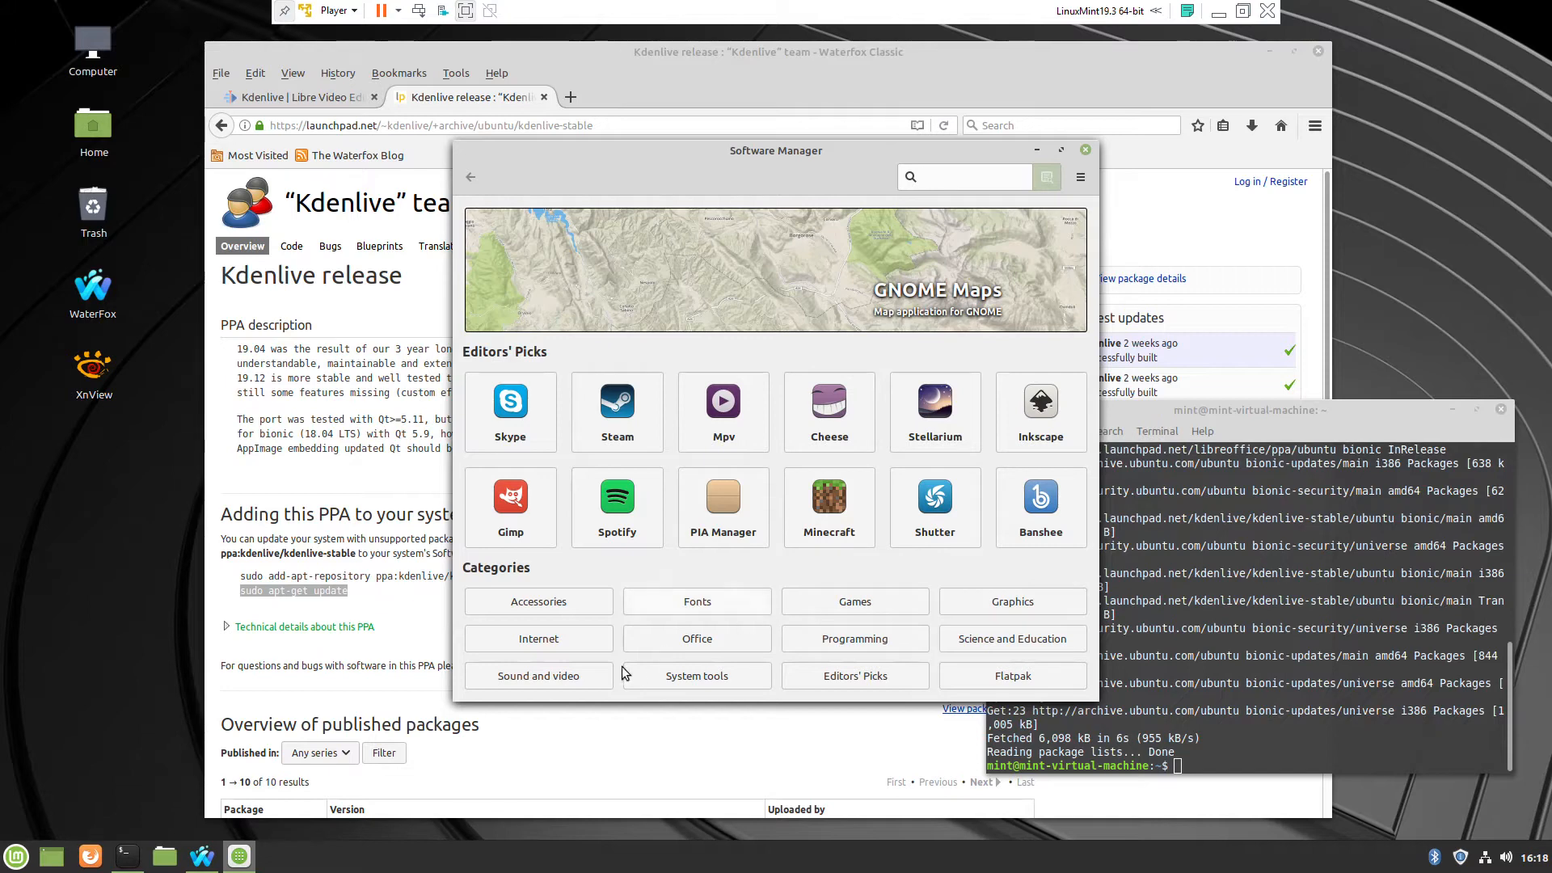
pyautogui.click(538, 675)
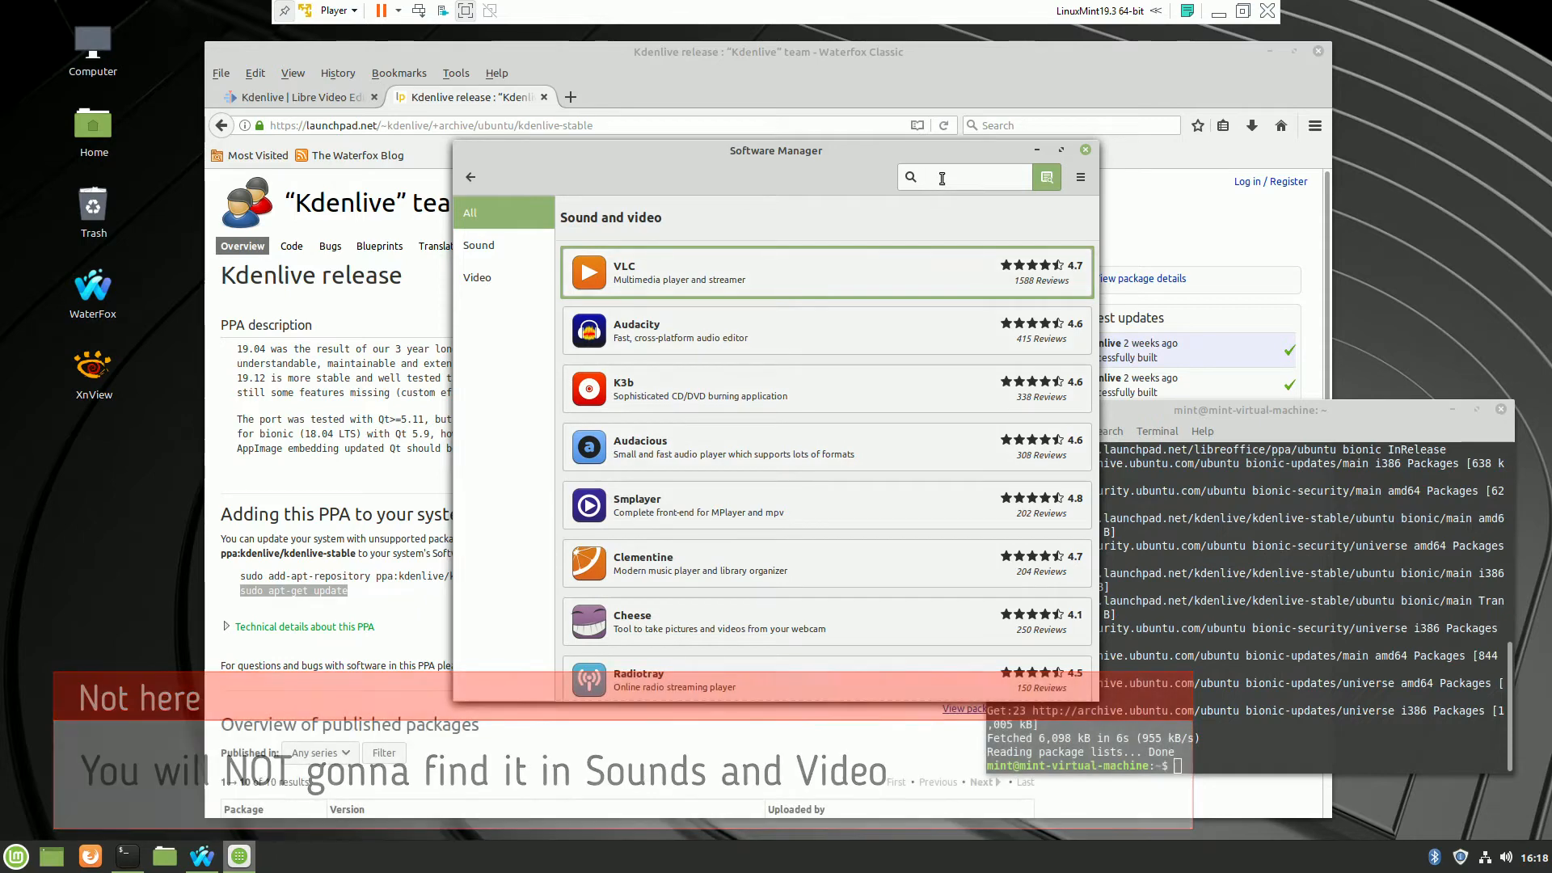
pyautogui.write('k')
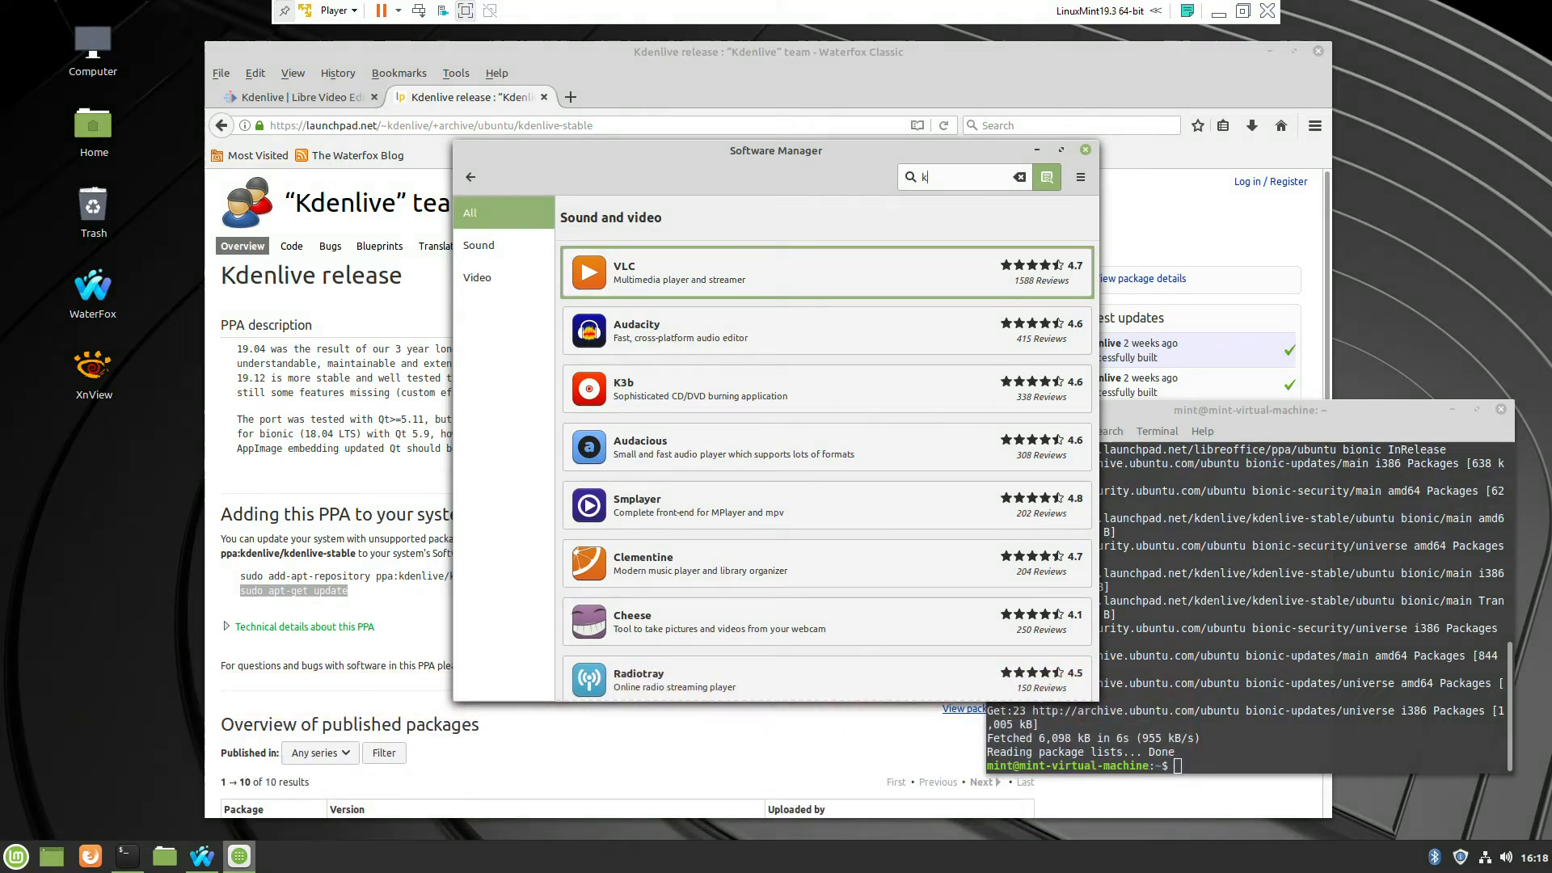
pyautogui.write('den')
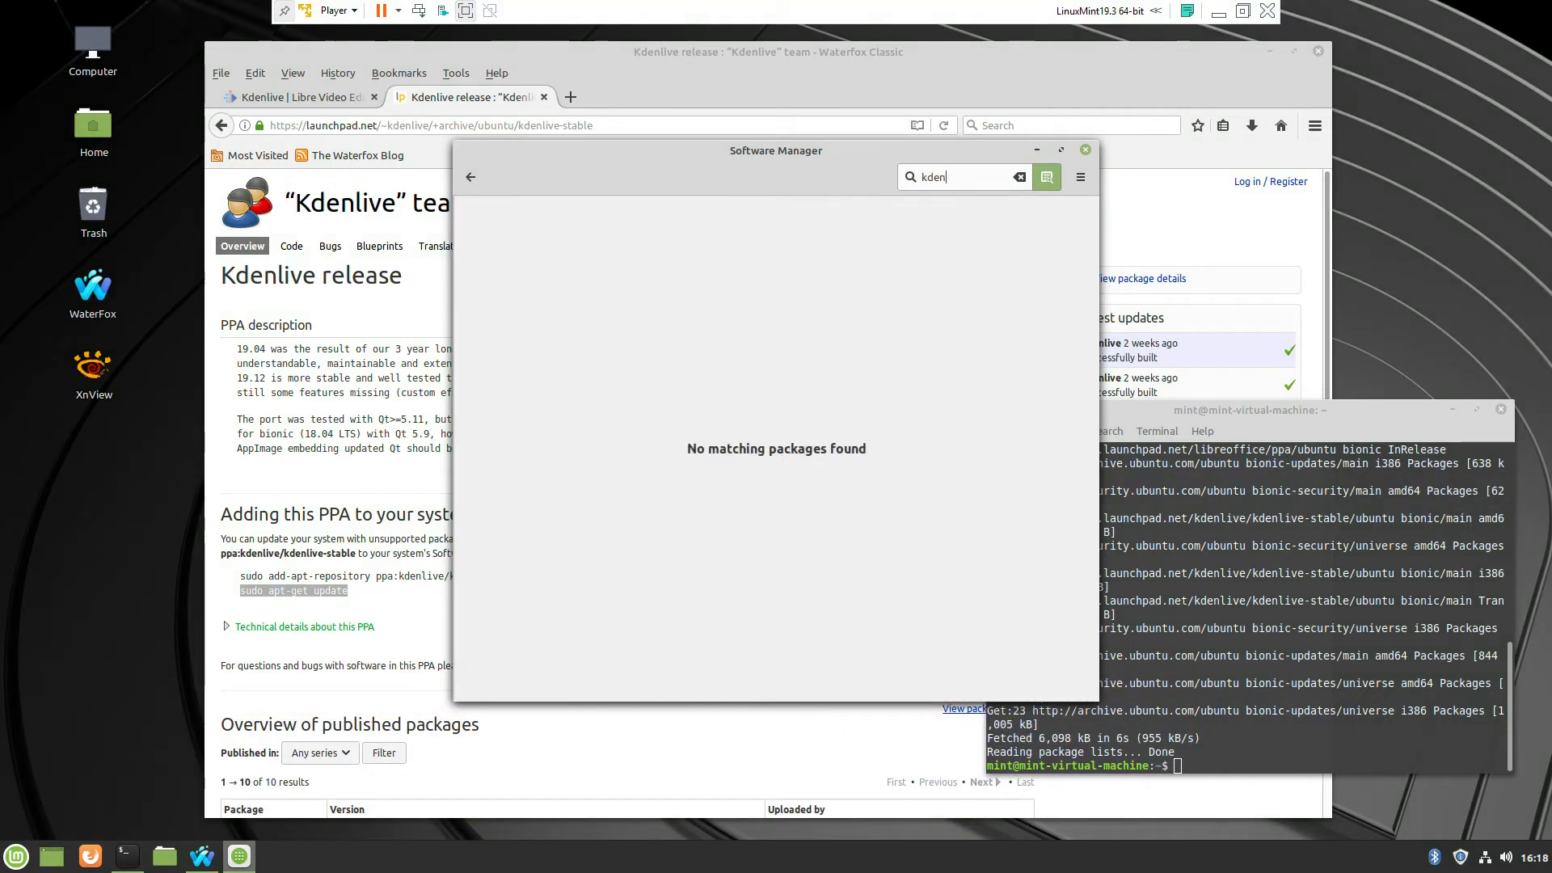
pyautogui.click(1084, 150)
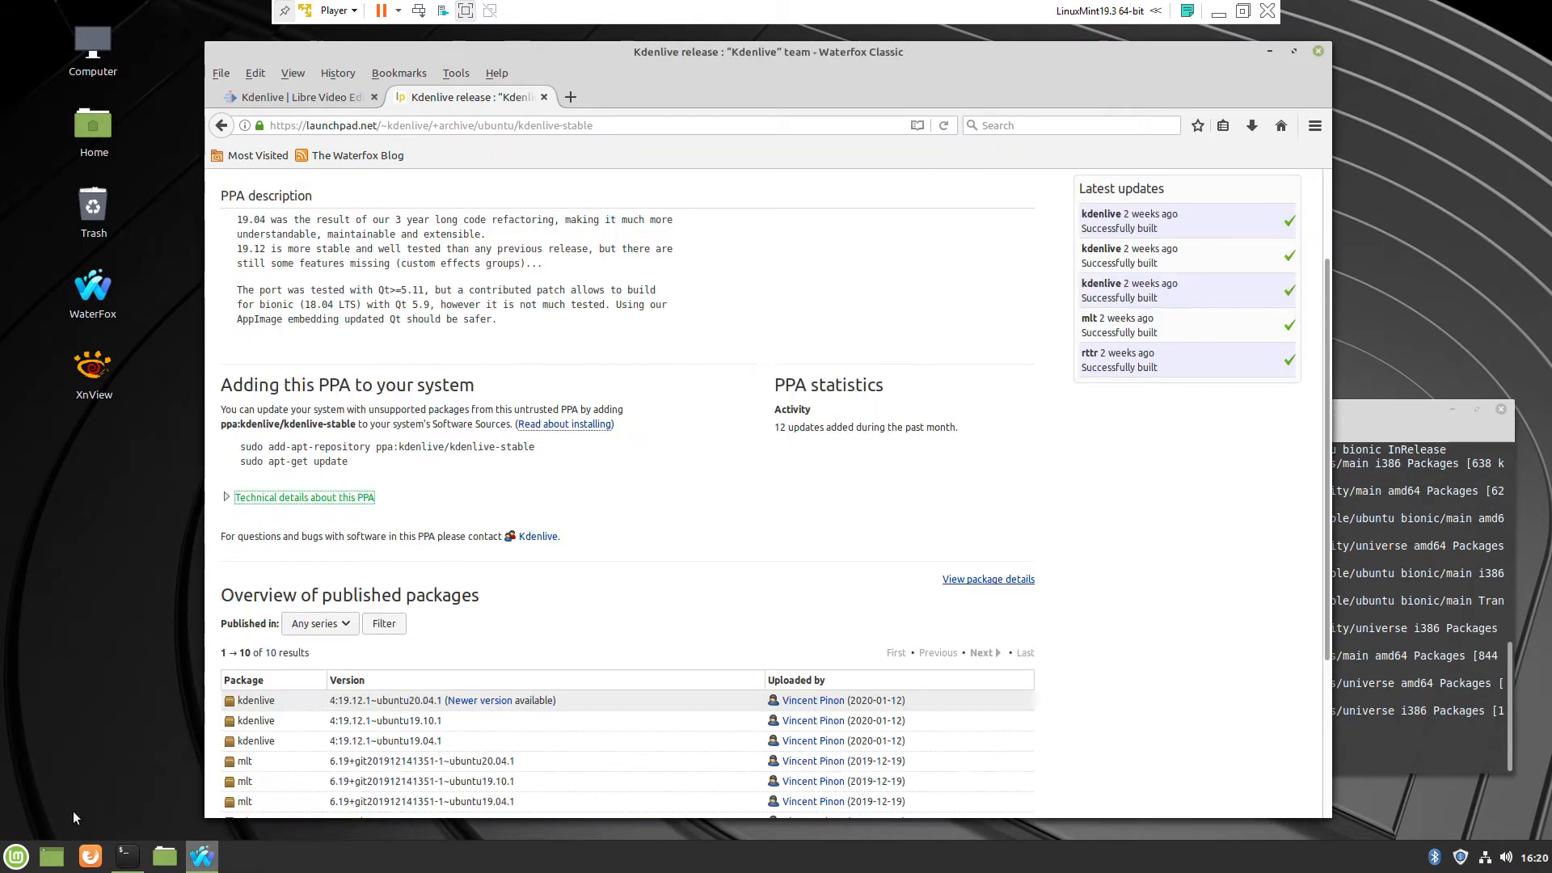
# - Reopen Software Manager and search for 'kde', listing Kdenlive first
pyautogui.click(16, 855)
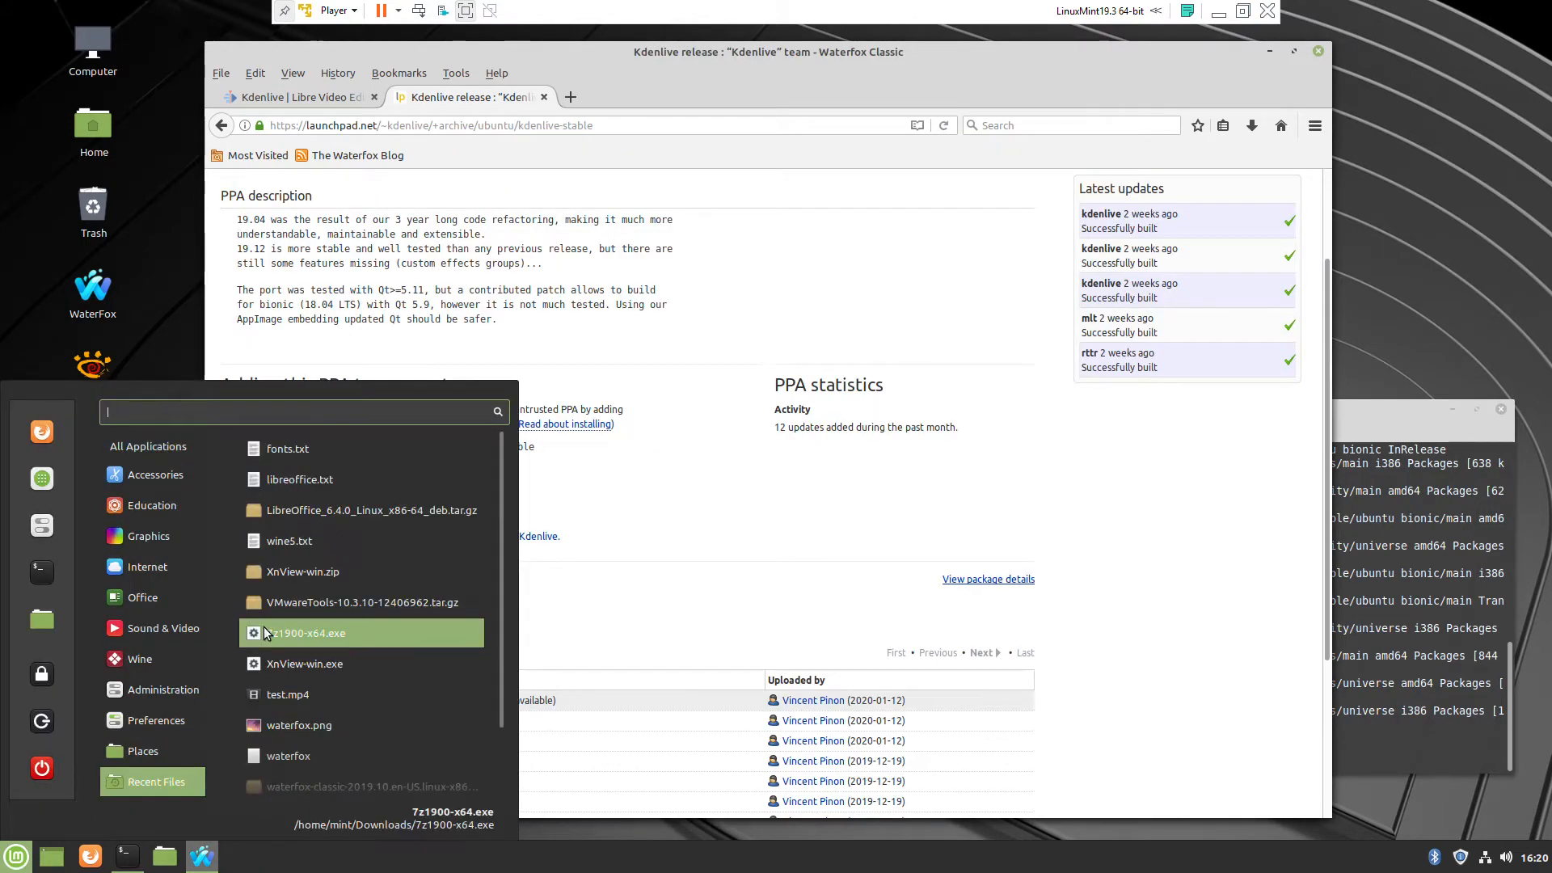
pyautogui.click(163, 689)
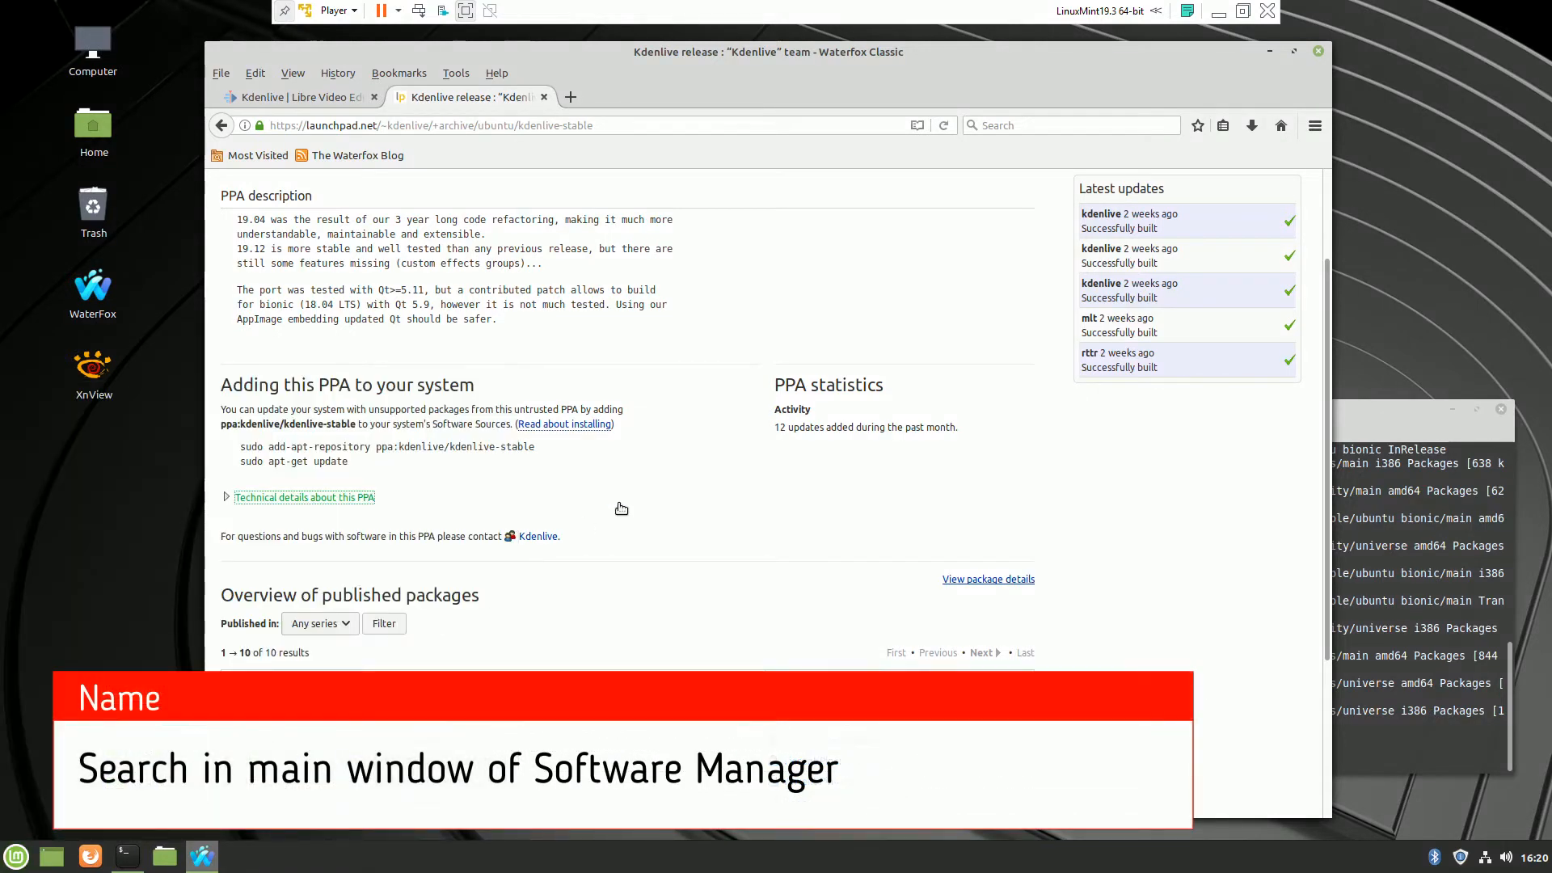
pyautogui.moveTo(625, 505)
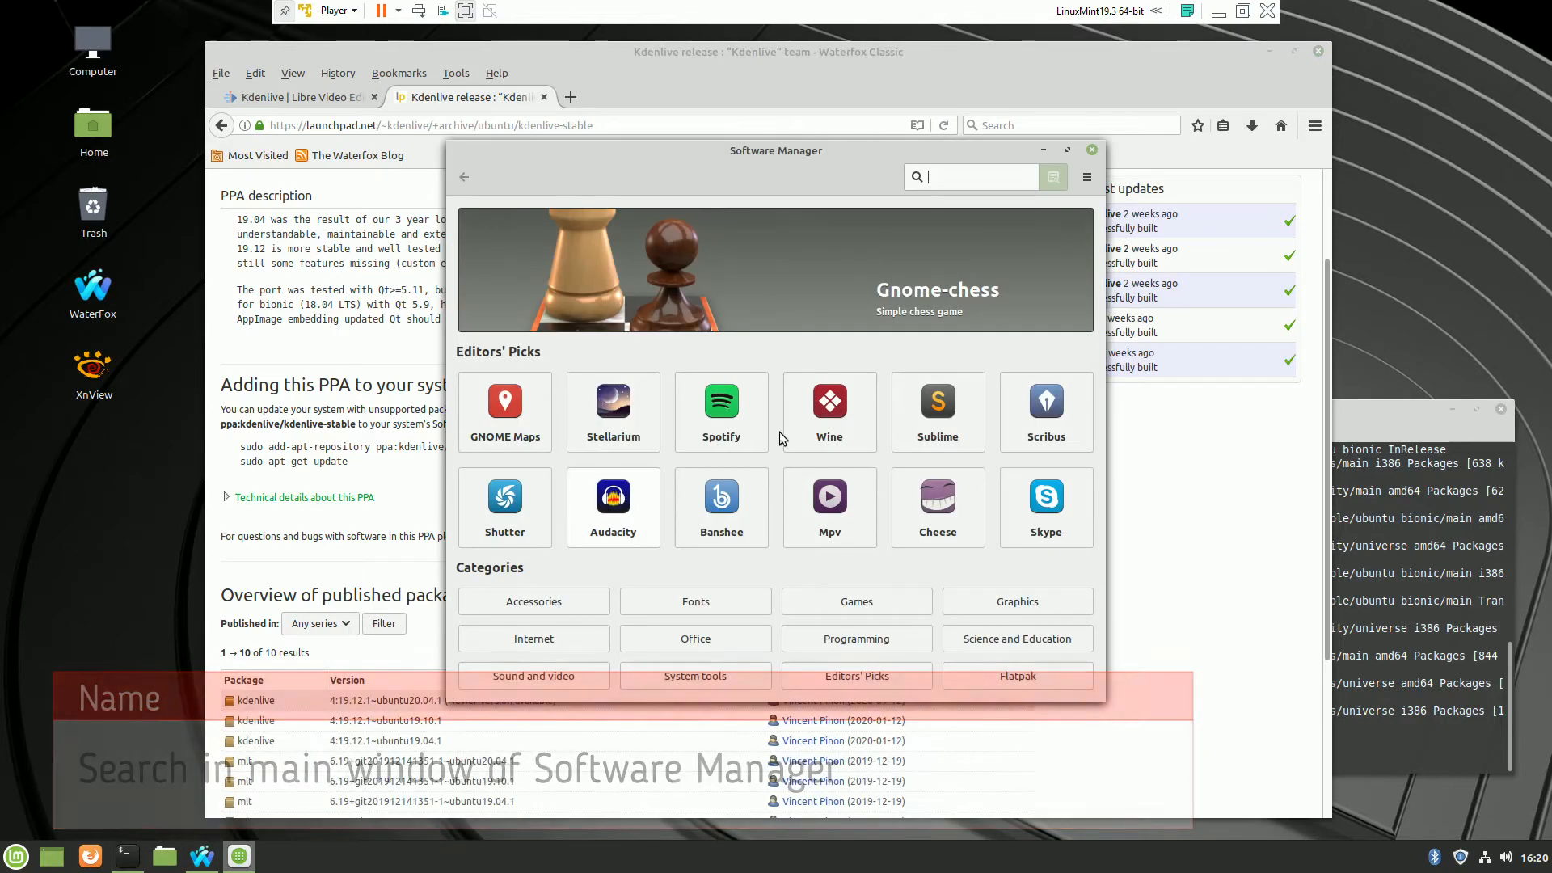
pyautogui.write('k')
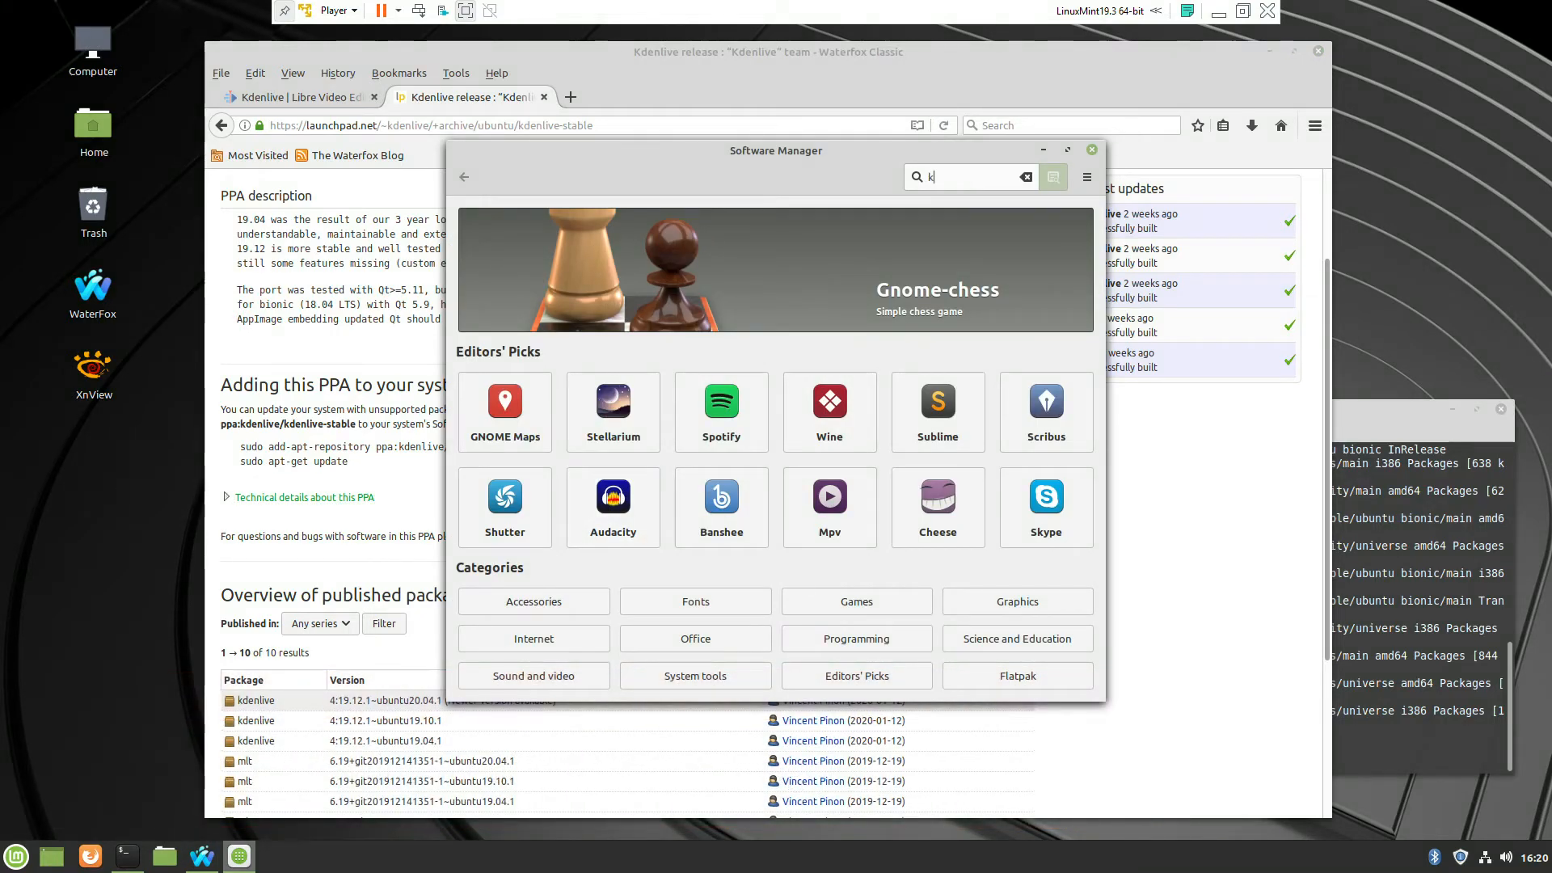
pyautogui.write('de')
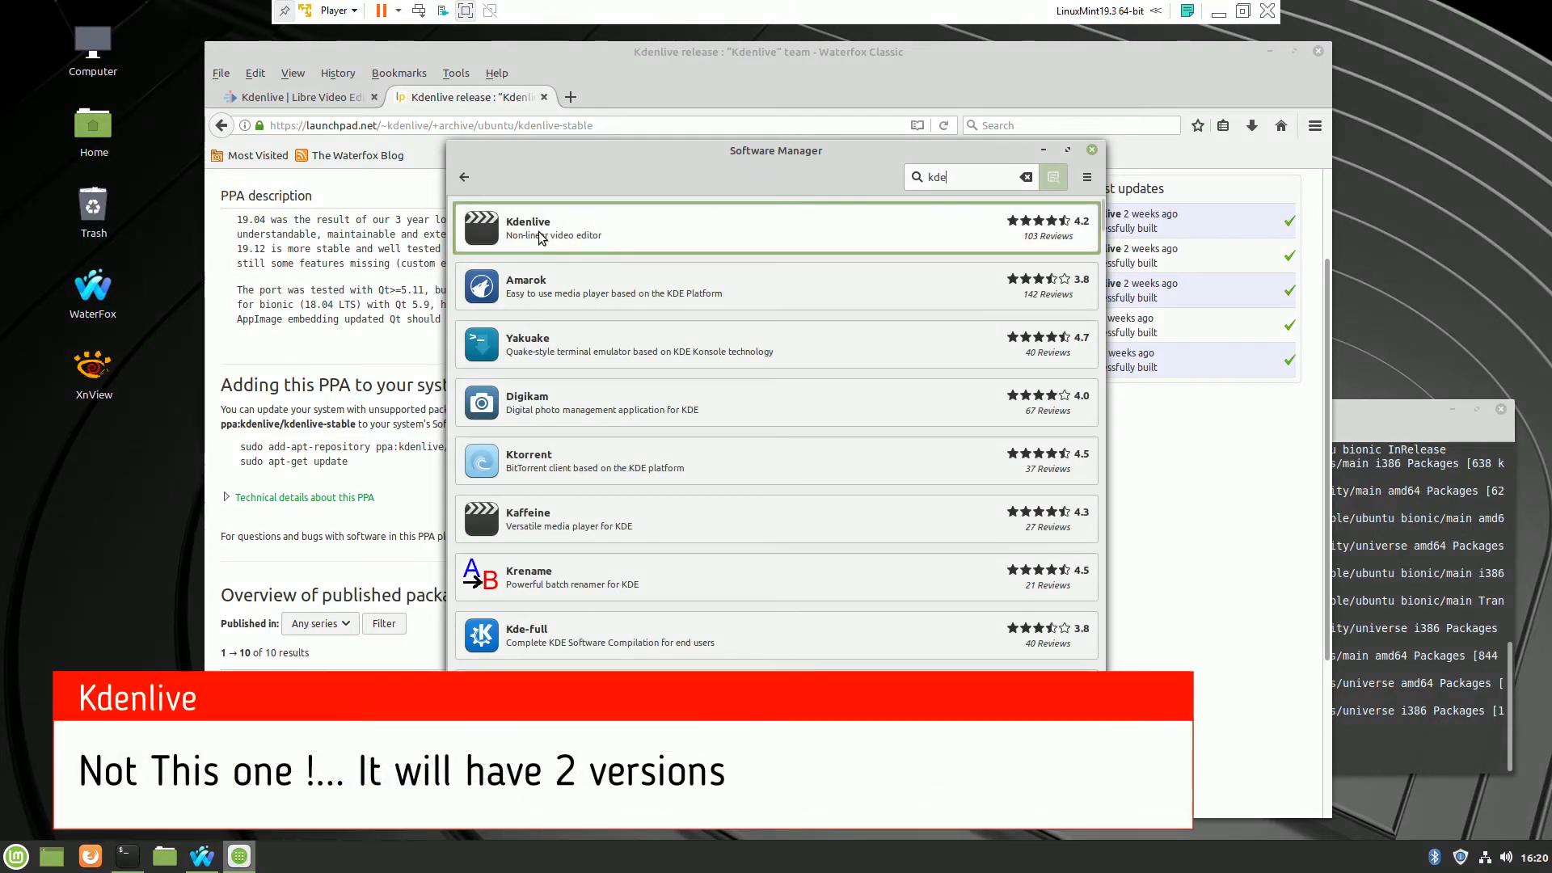
# - Check the regular Kdenlive package details (version 4:17.12.3), then go back to the results
pyautogui.click(772, 228)
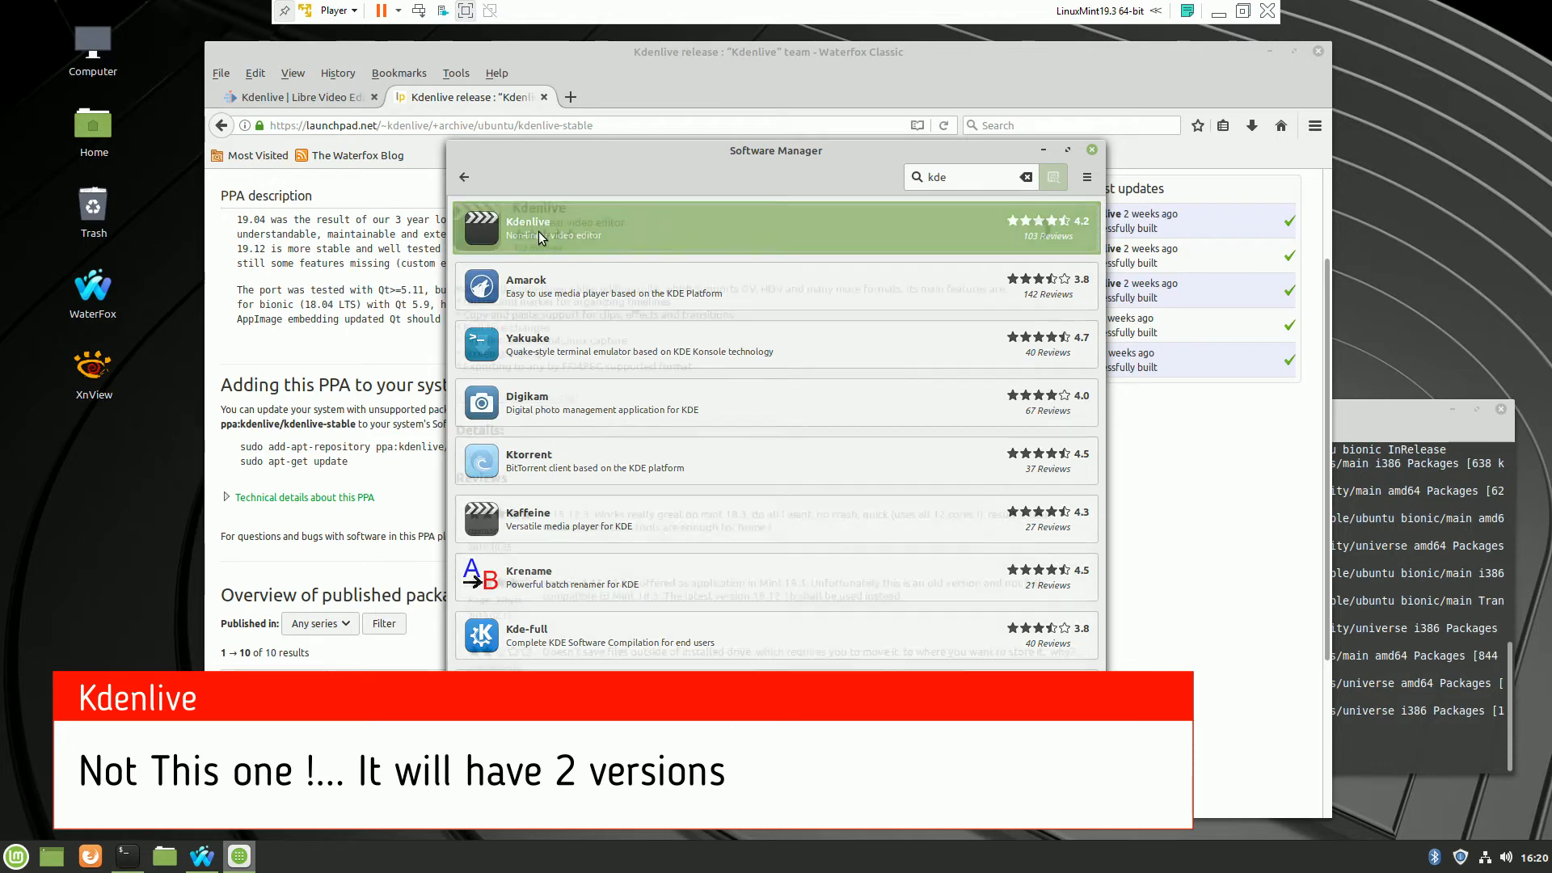
pyautogui.click(529, 228)
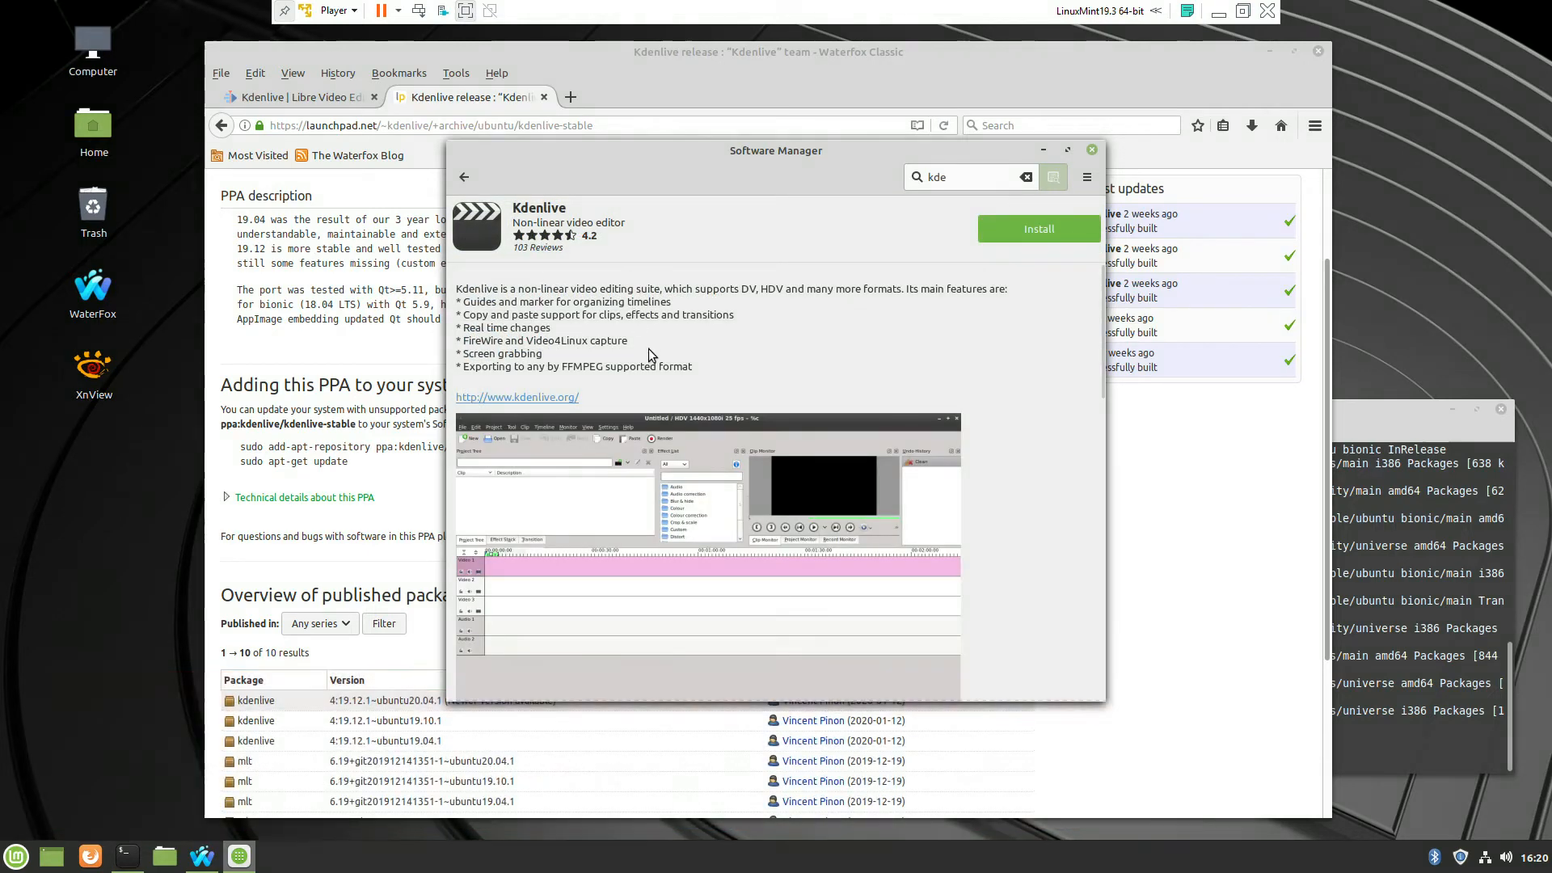
pyautogui.scroll(-3)
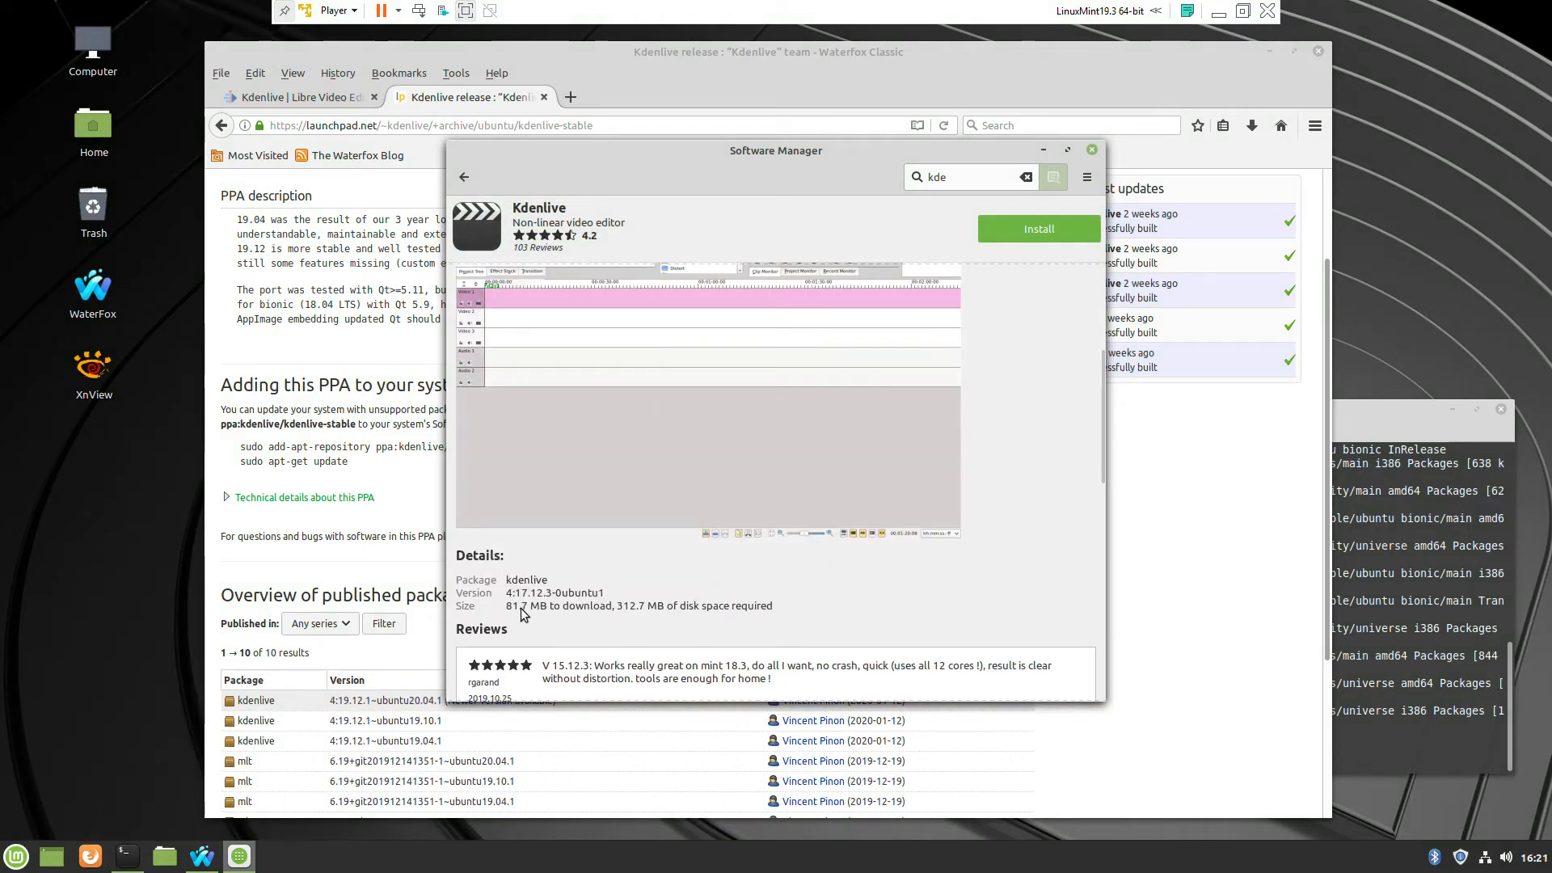
pyautogui.moveTo(545, 602)
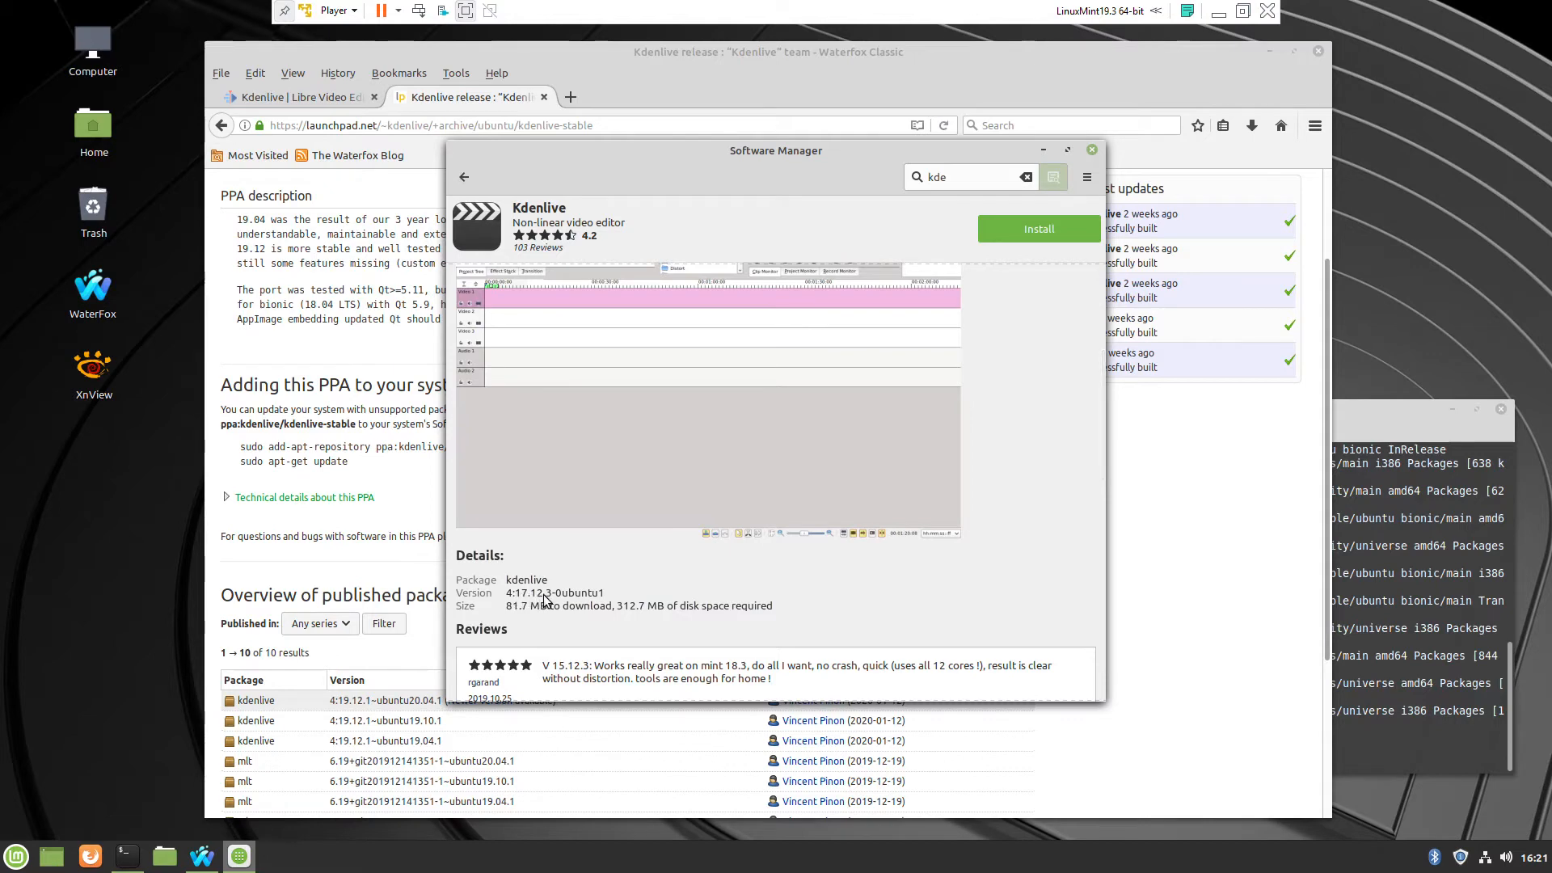
pyautogui.moveTo(339, 720)
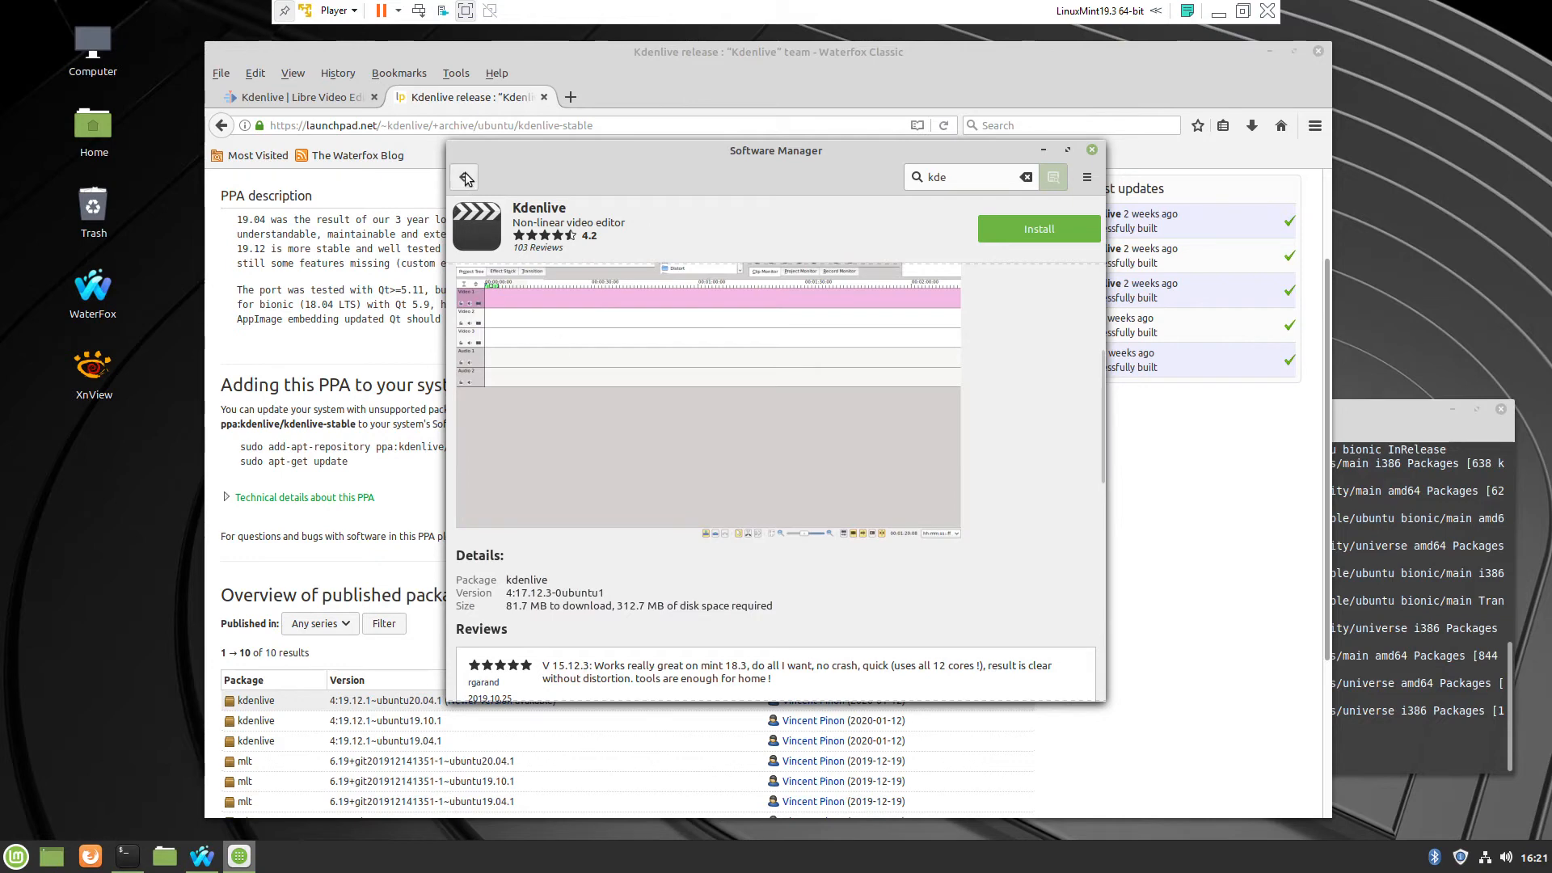
pyautogui.click(463, 177)
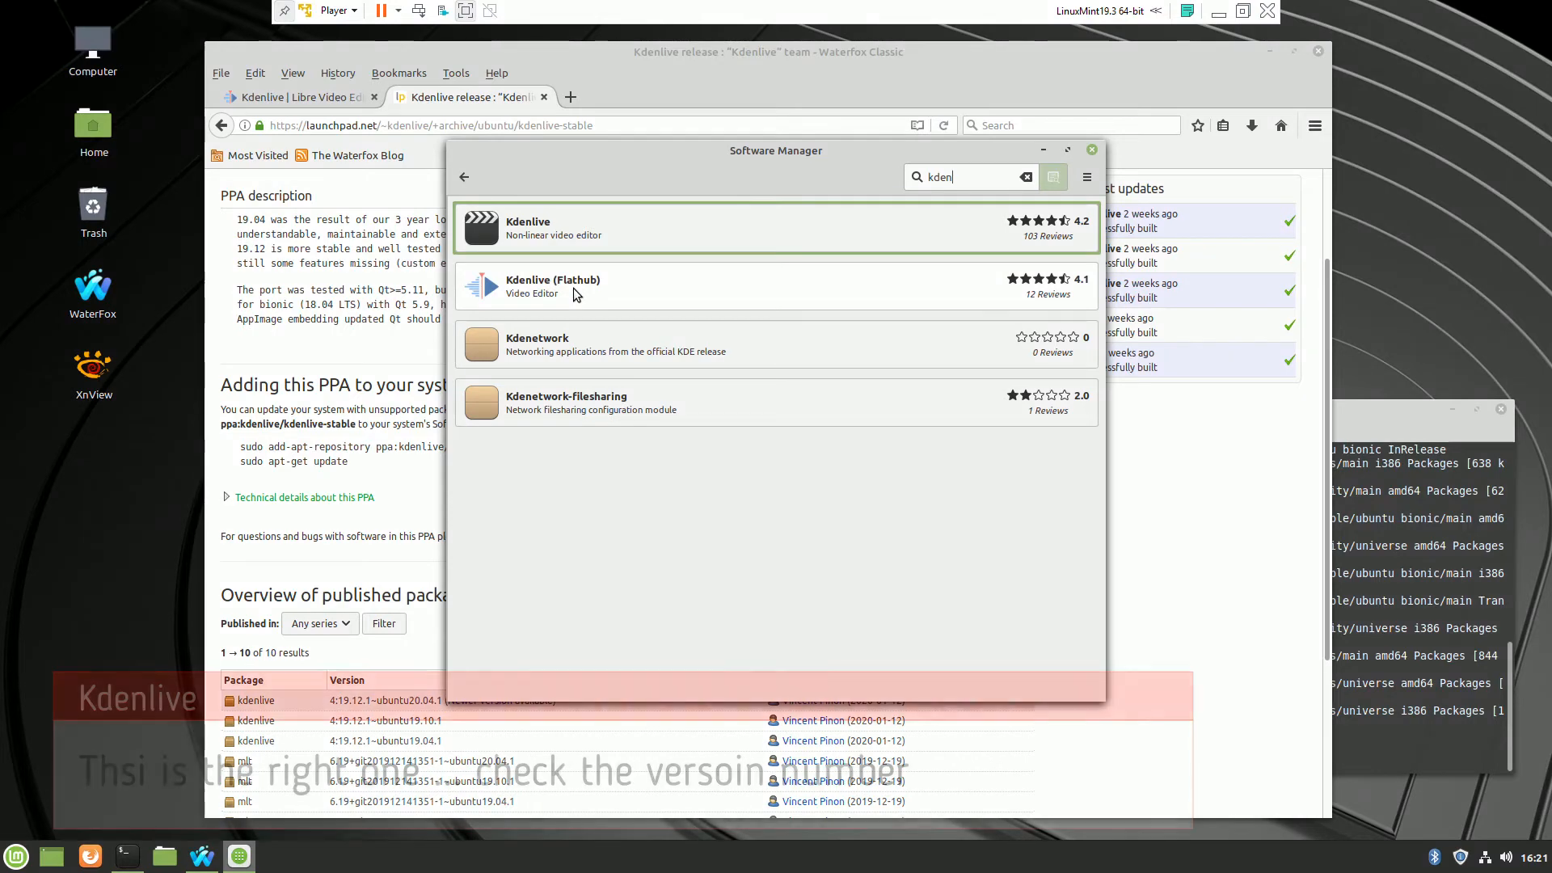
# - Install Kdenlive (Flathub) 19.12.1, accepting the additional required Flatpak packages
pyautogui.click(552, 286)
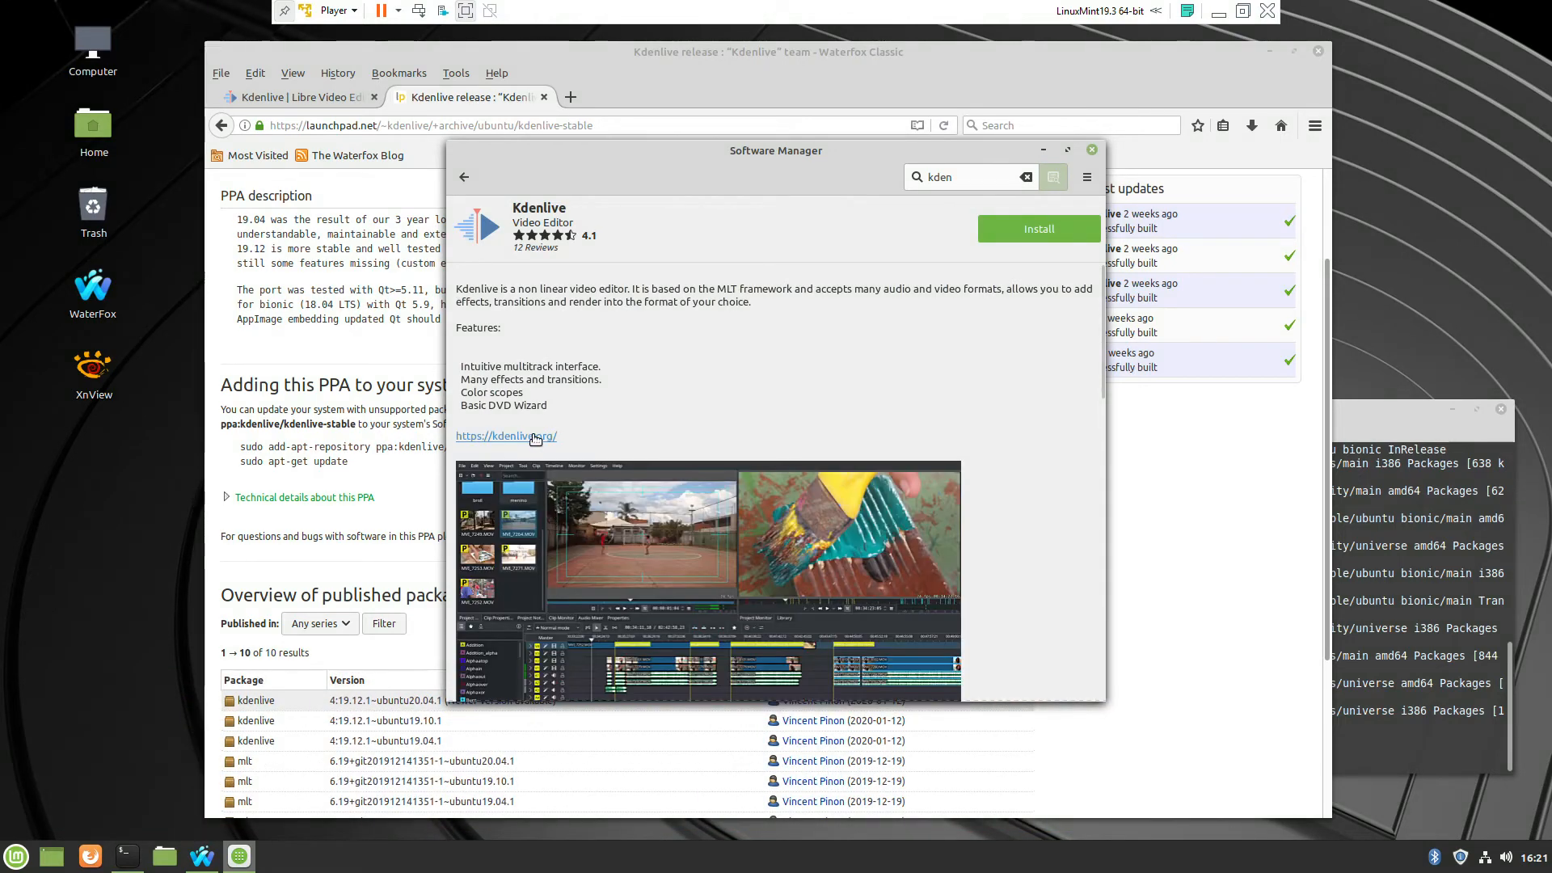
pyautogui.scroll(-3)
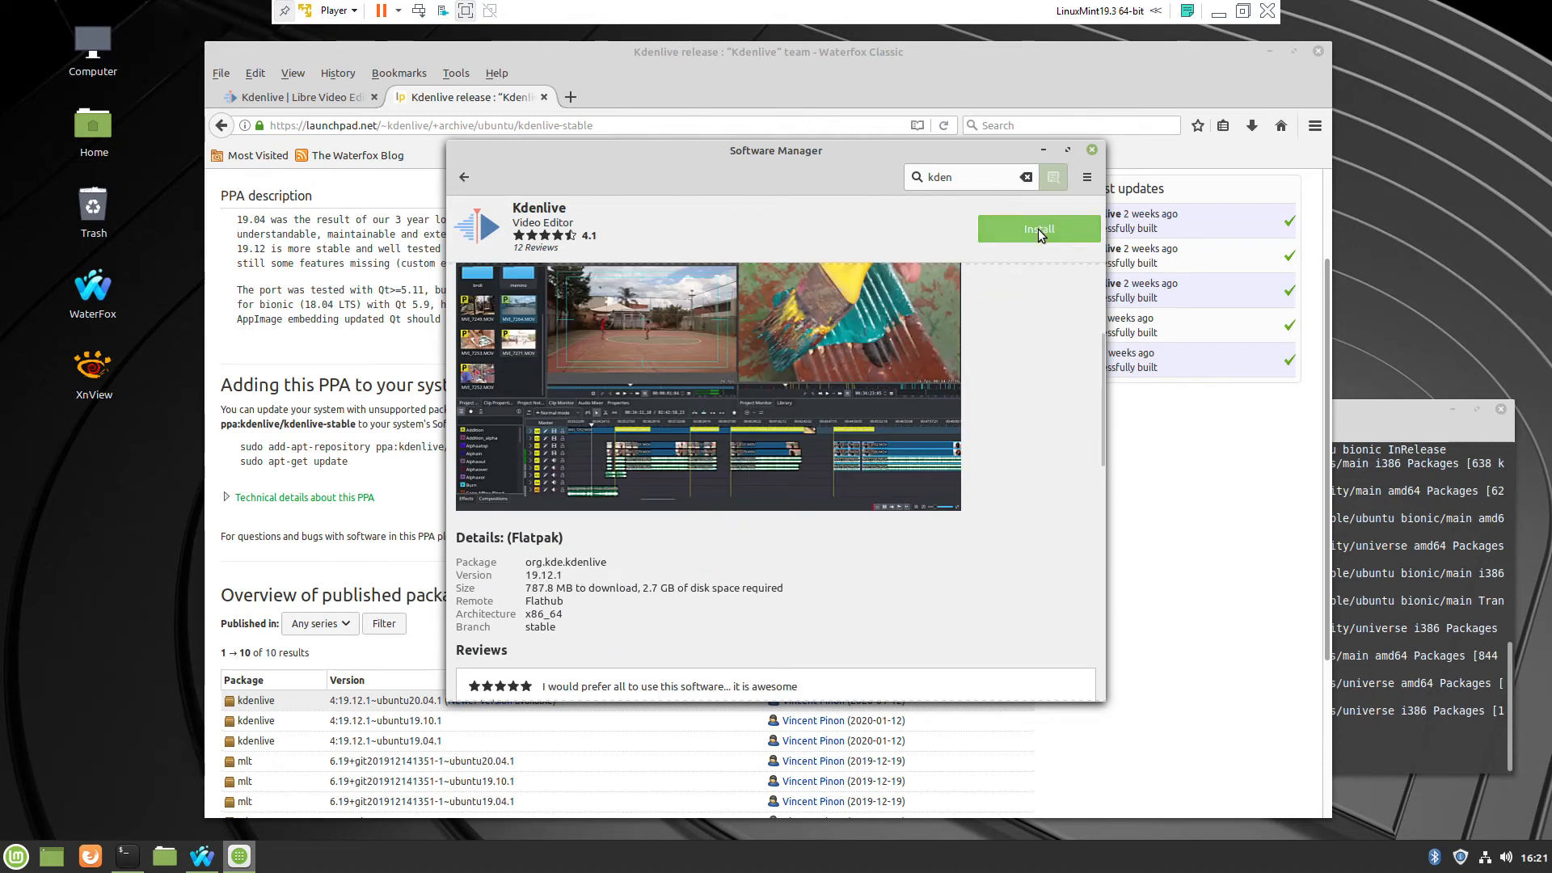
pyautogui.moveTo(1038, 229)
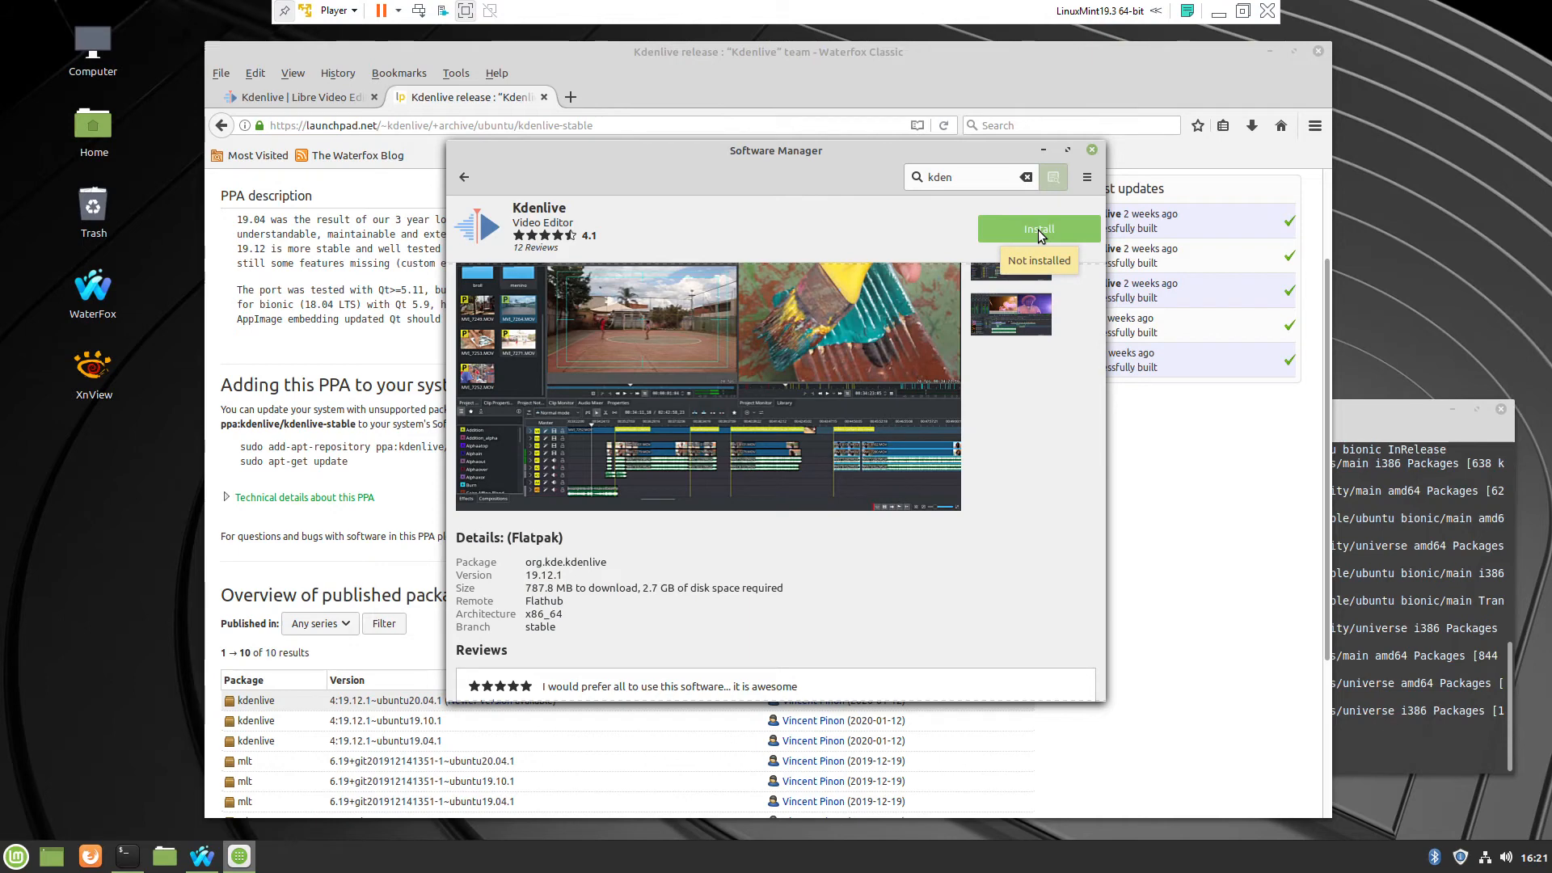
pyautogui.click(1038, 229)
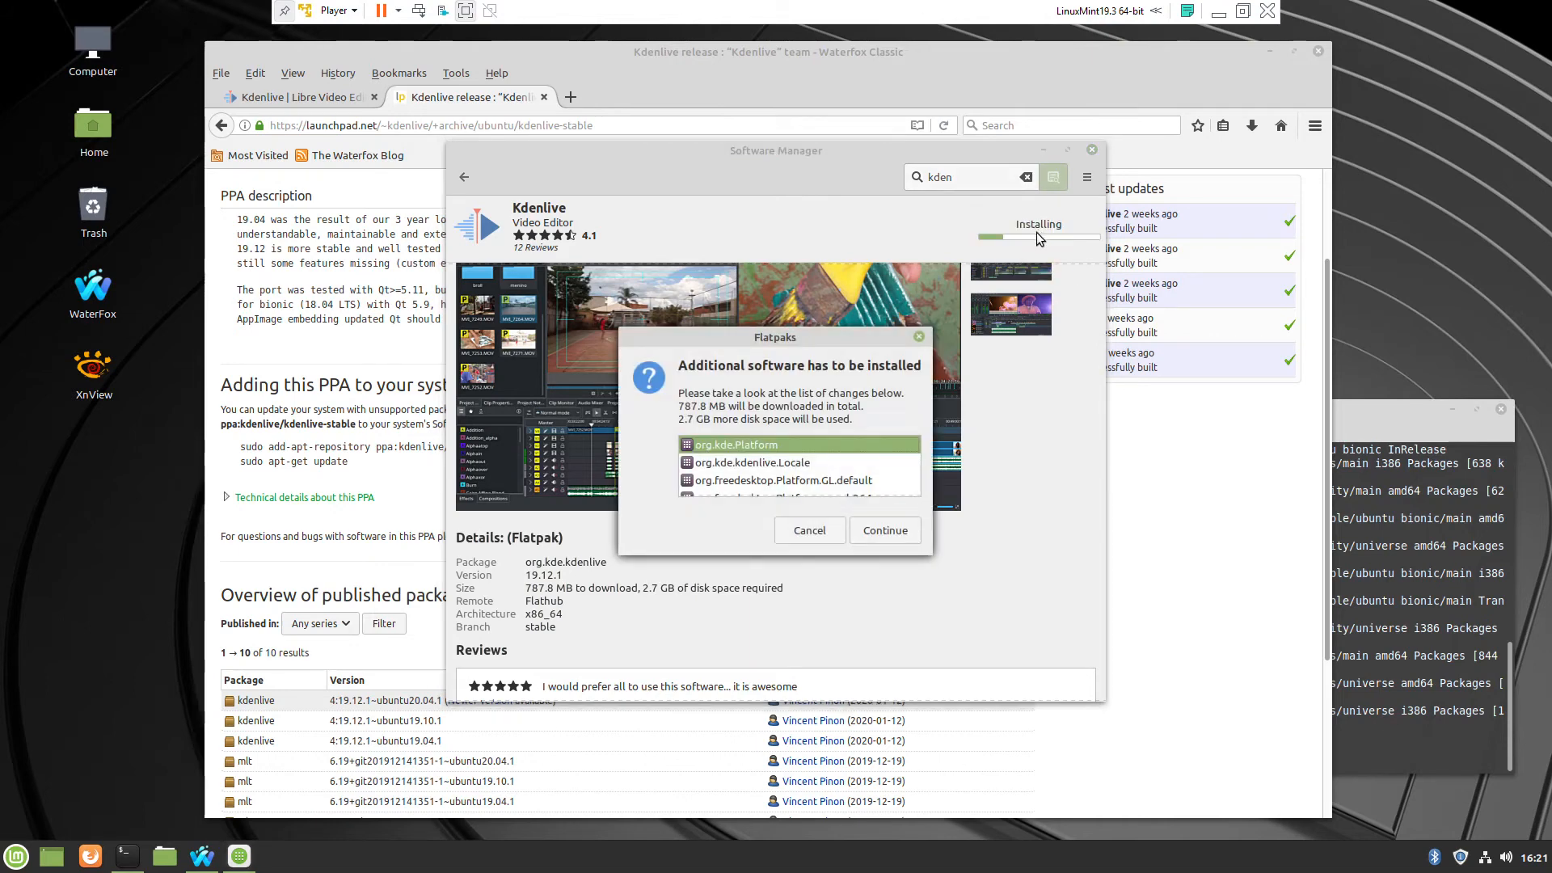
pyautogui.click(882, 530)
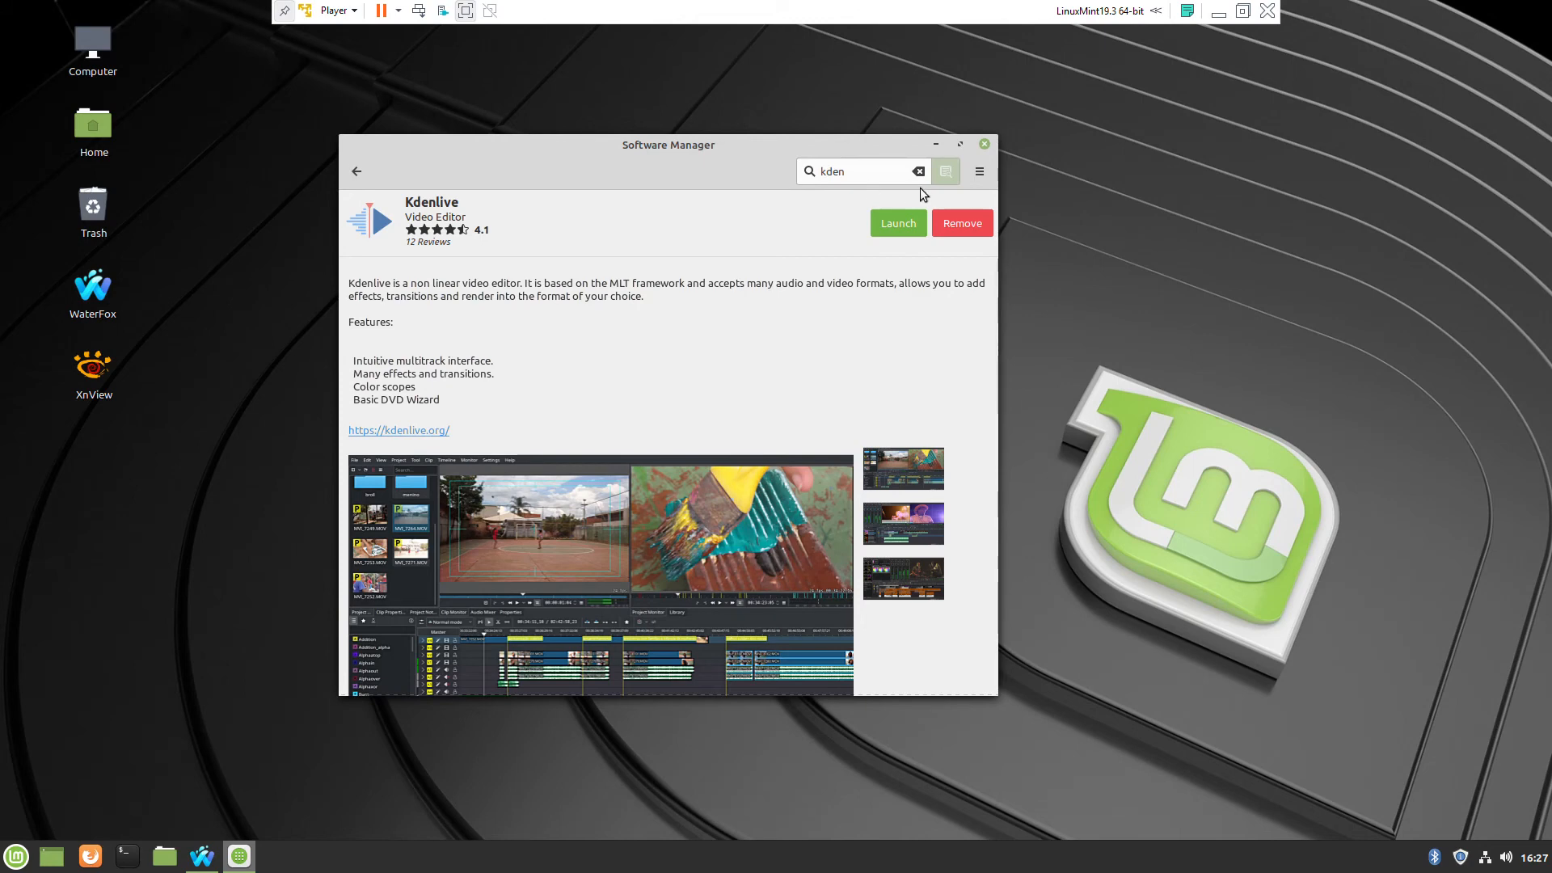
# - Close Software Manager and launch Kdenlive from the Sound & Video menu
pyautogui.click(984, 145)
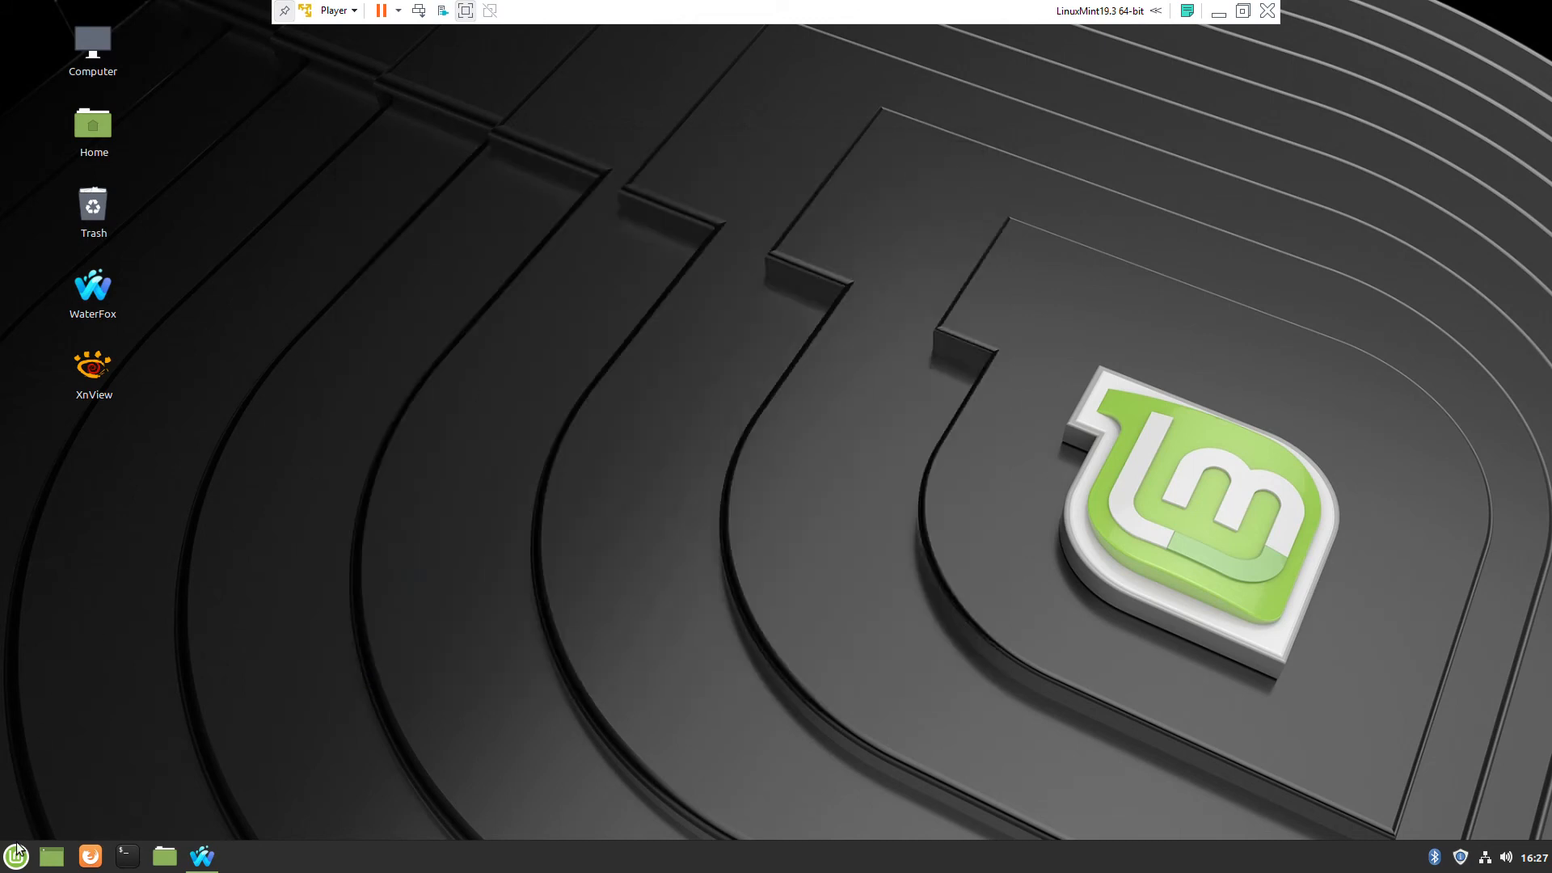
pyautogui.click(15, 856)
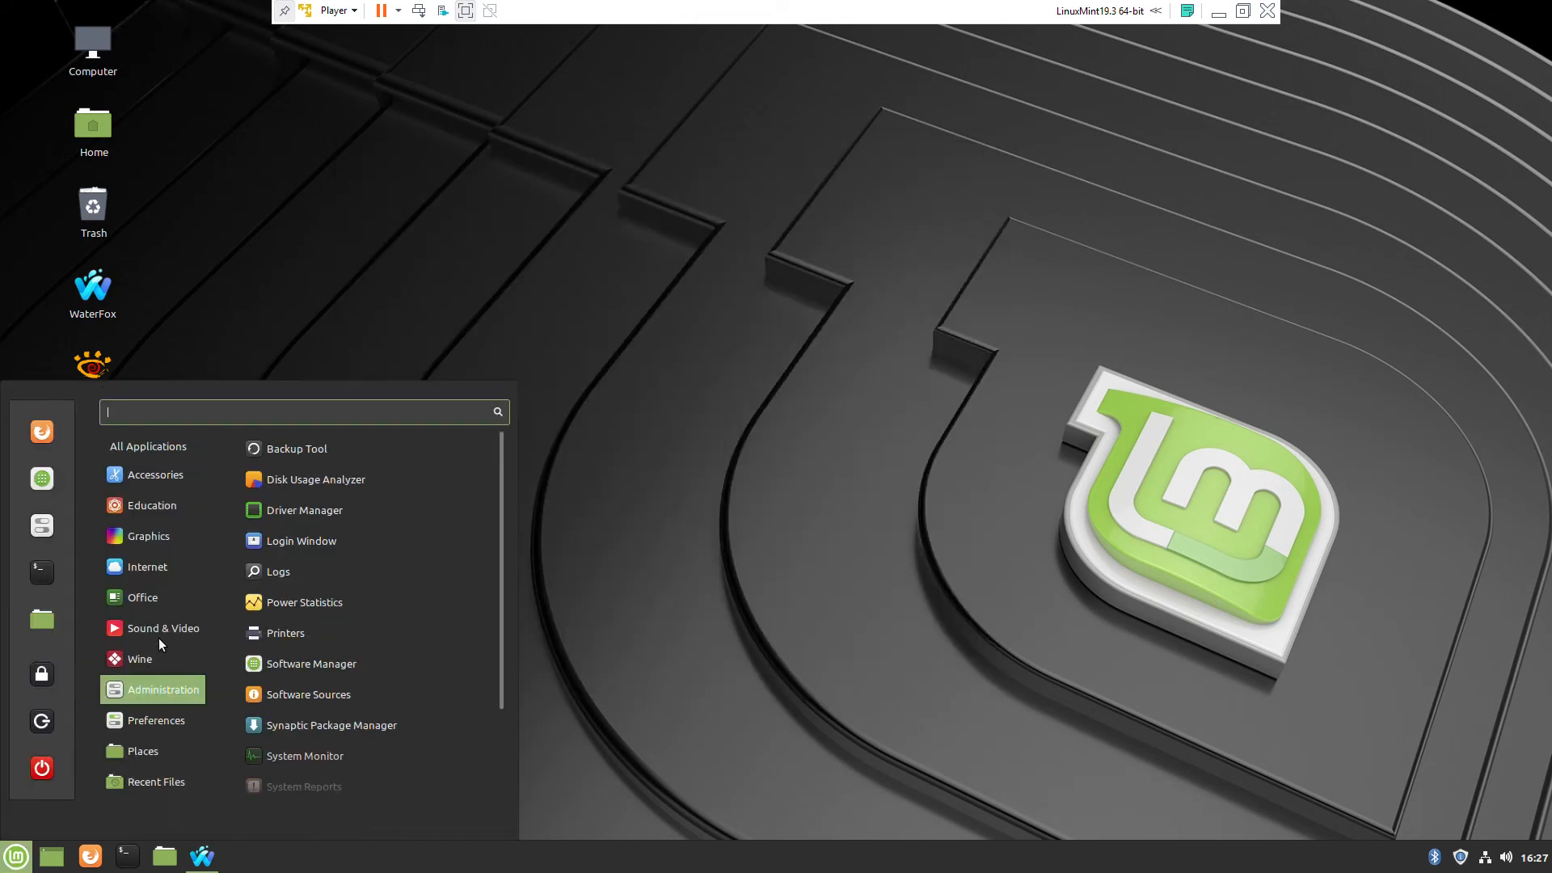
pyautogui.click(161, 627)
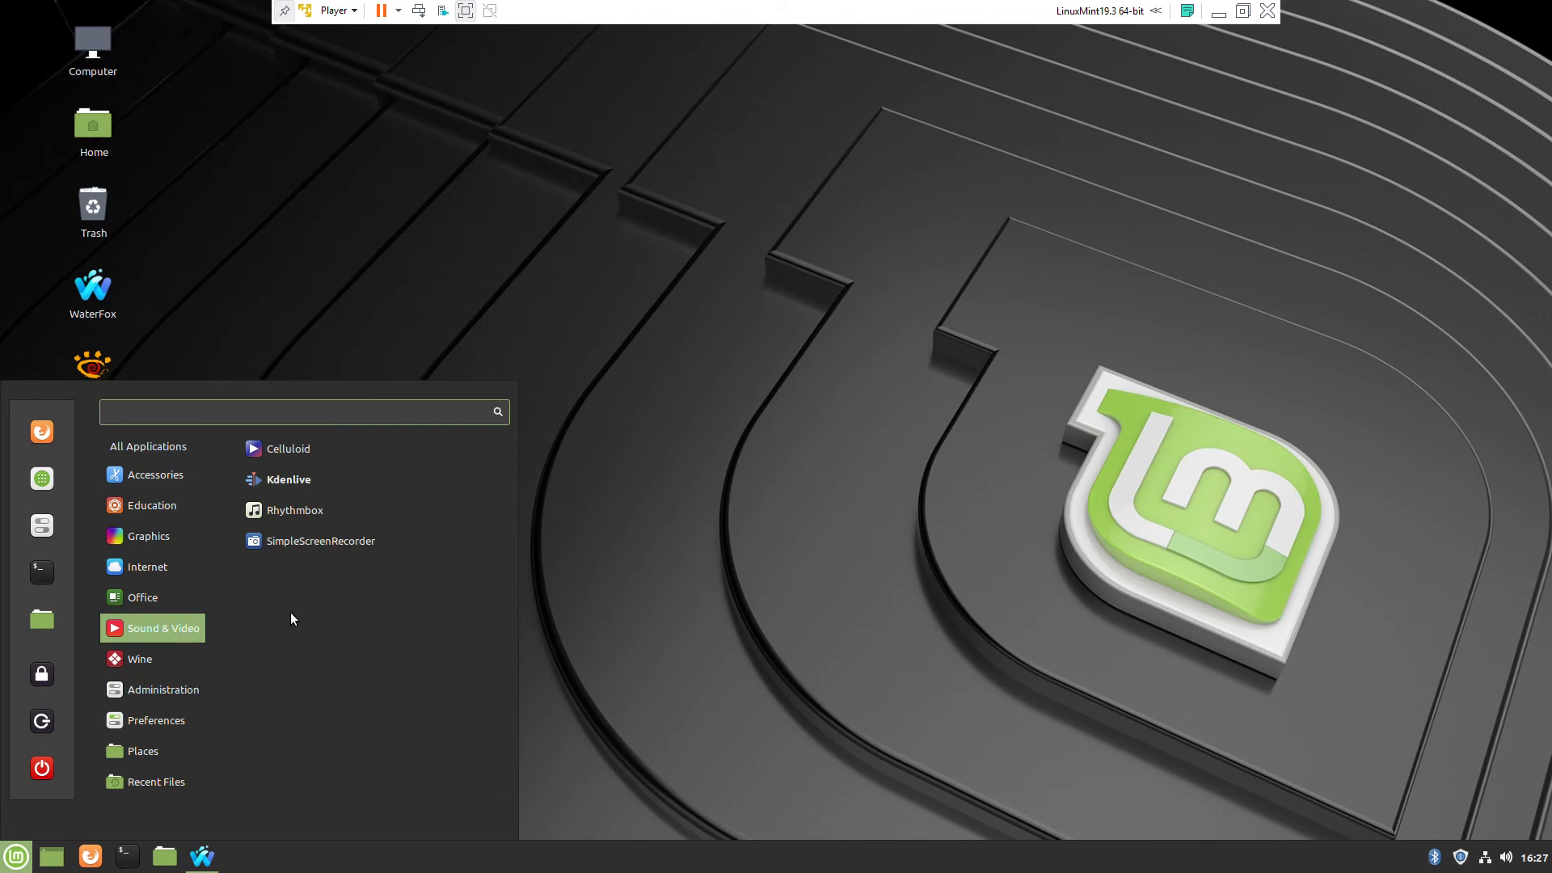
pyautogui.click(302, 486)
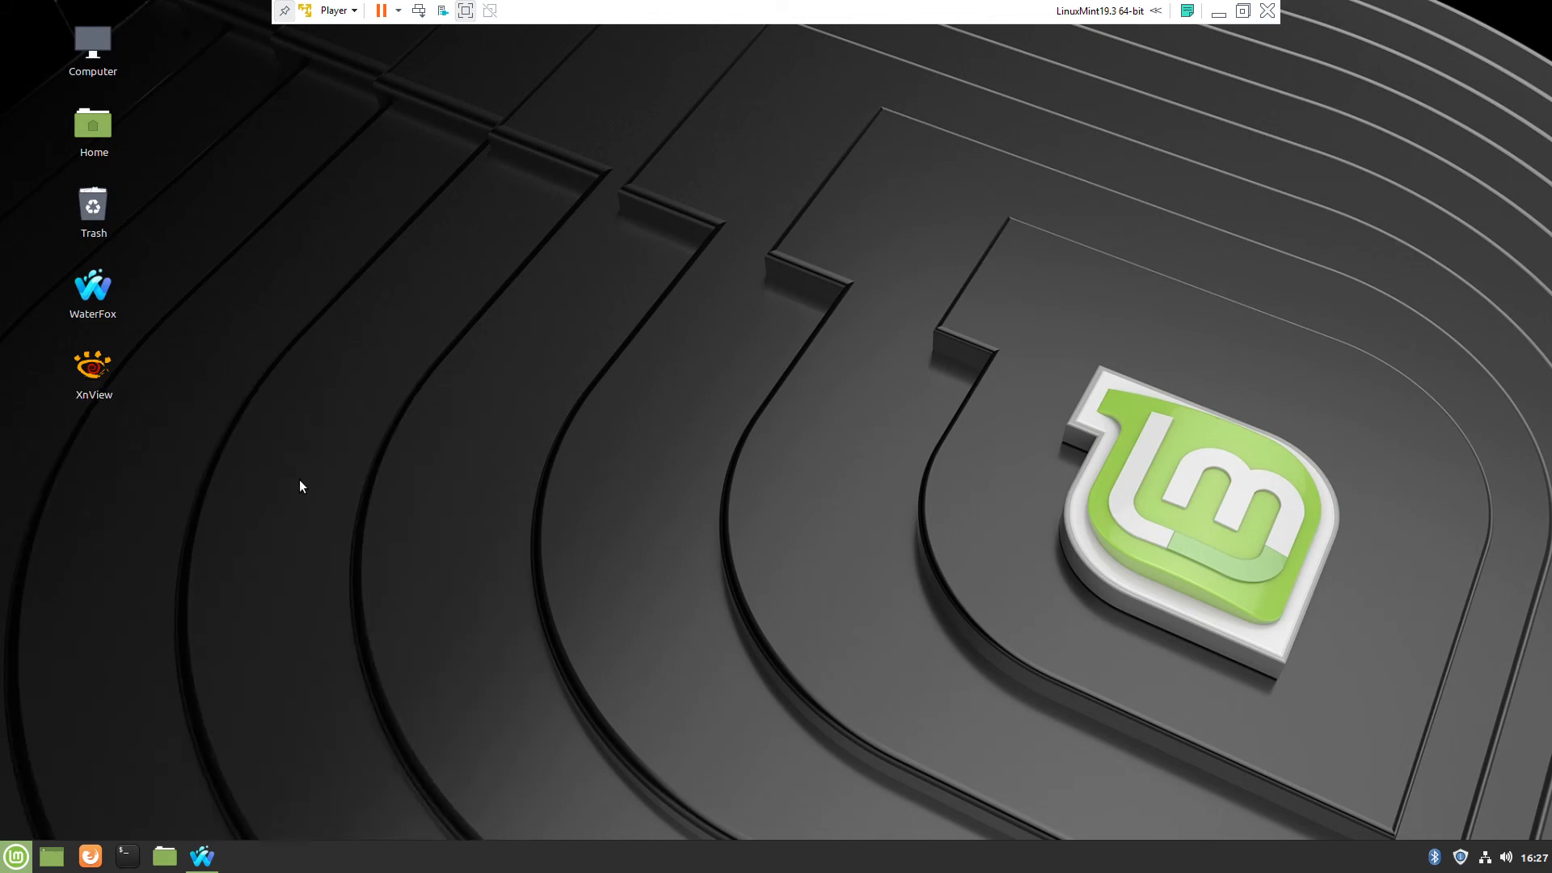
pyautogui.moveTo(567, 510)
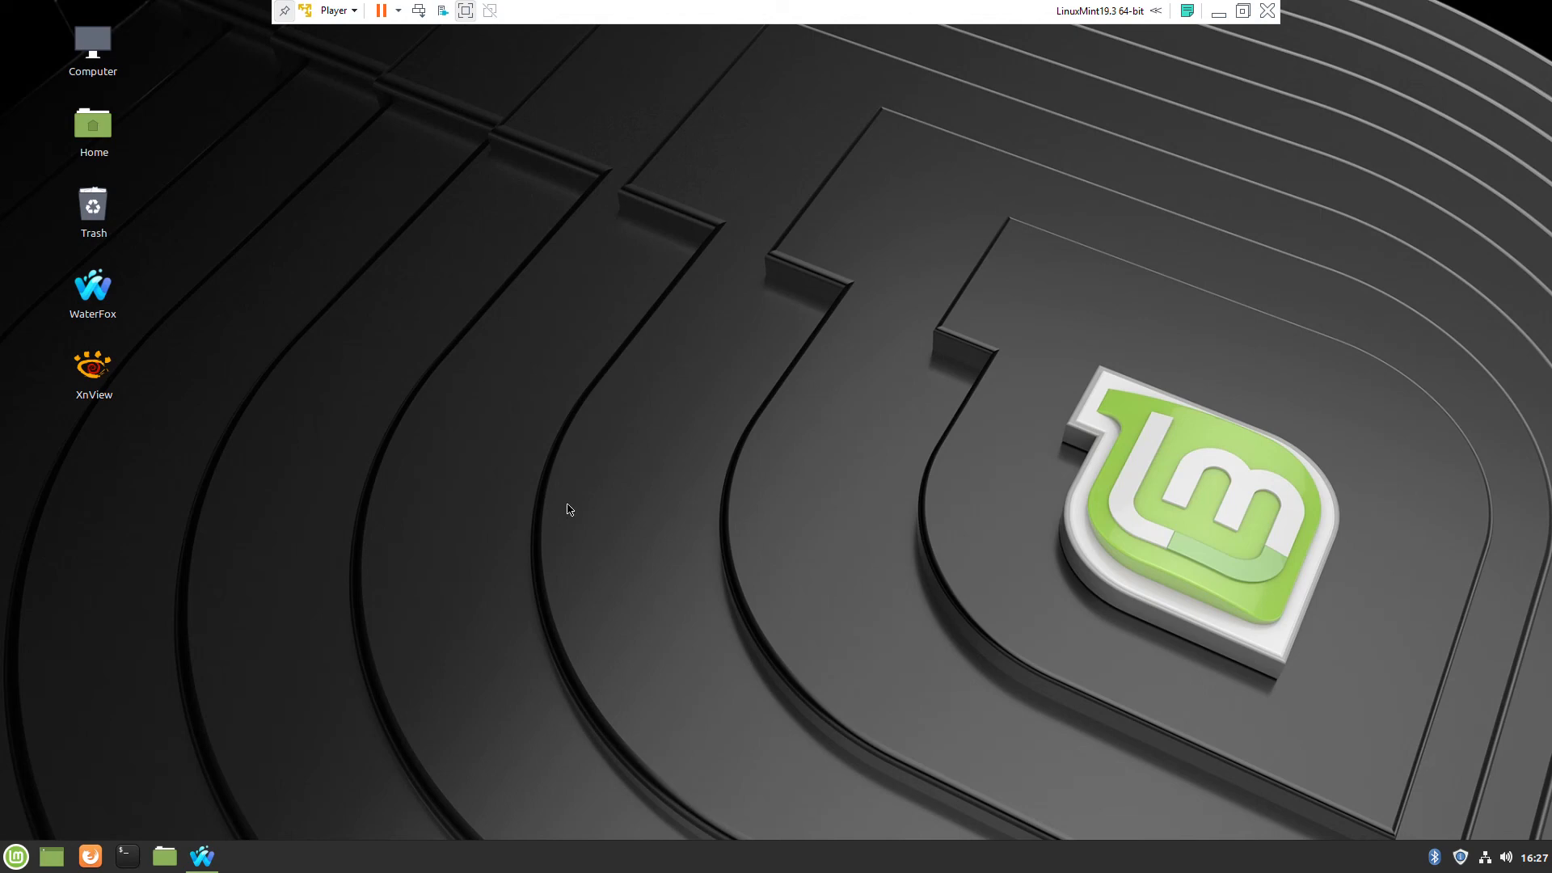
pyautogui.click(238, 856)
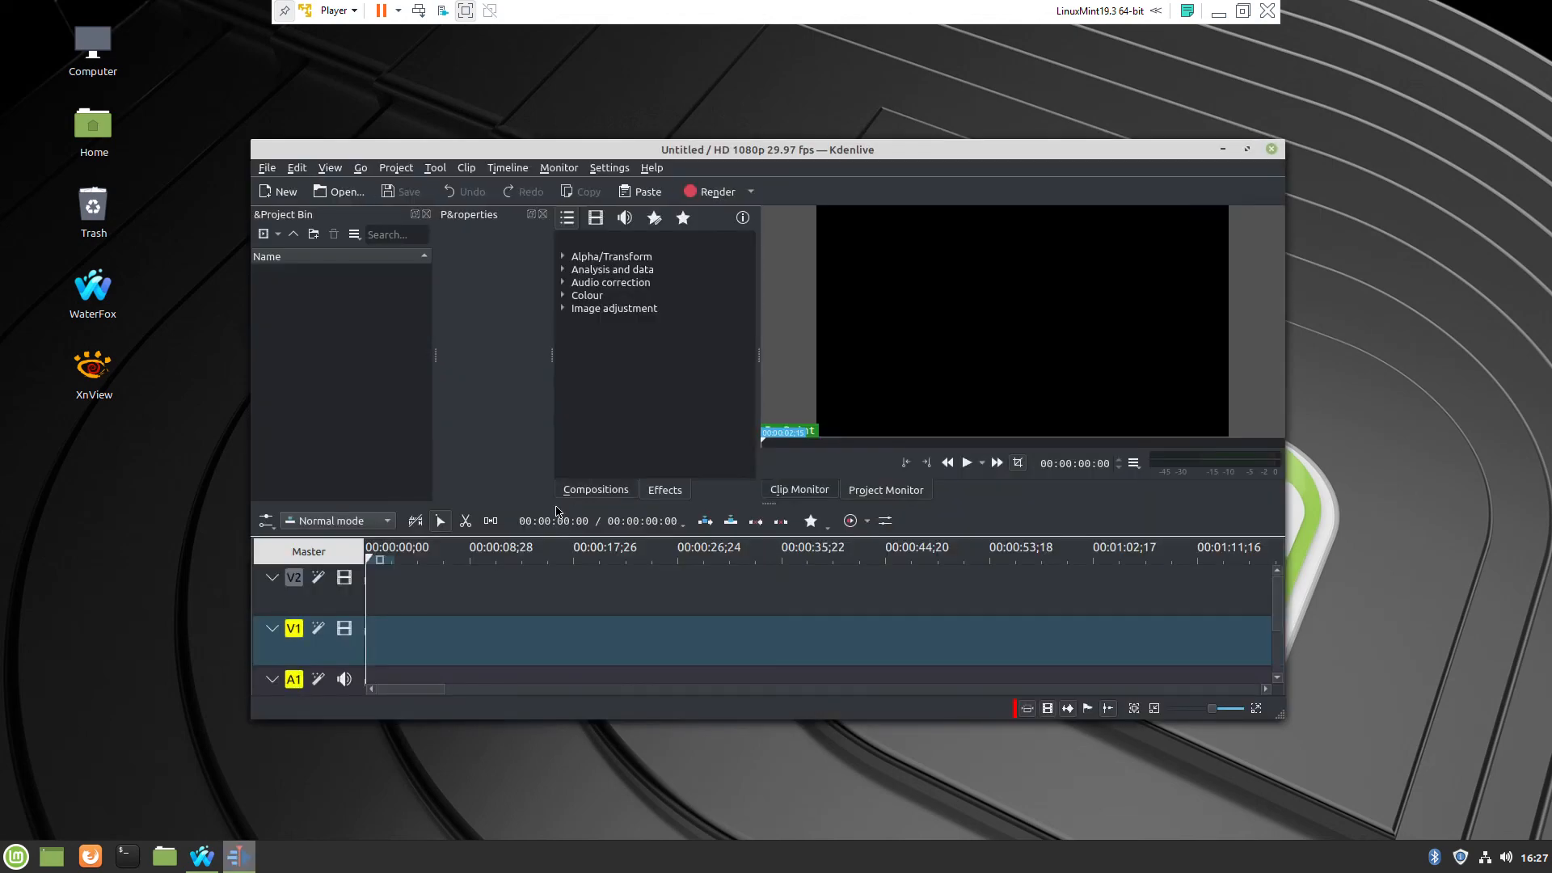